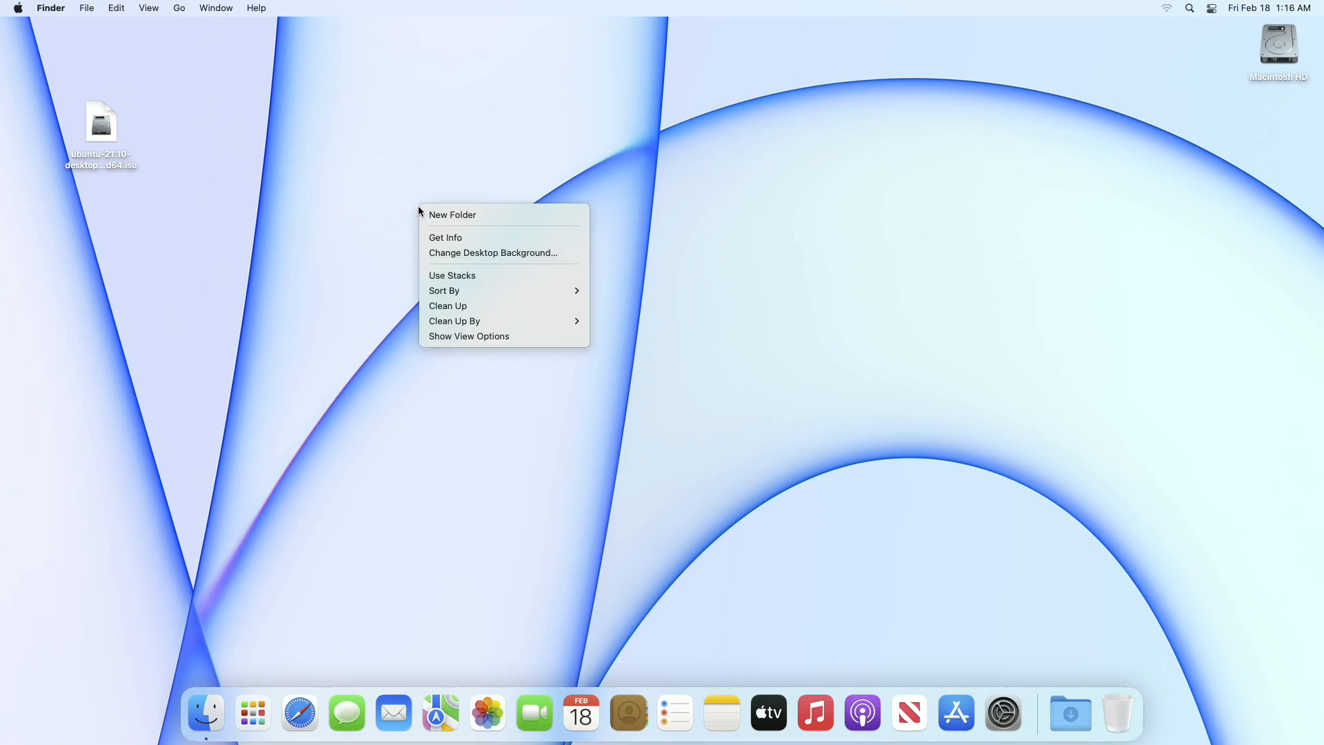
Load ubuntu-21.10-desktop-amd64.iso from the Desktop into BootableDriveMaker.
{"action": "left_click", "coordinate": [576, 307]}
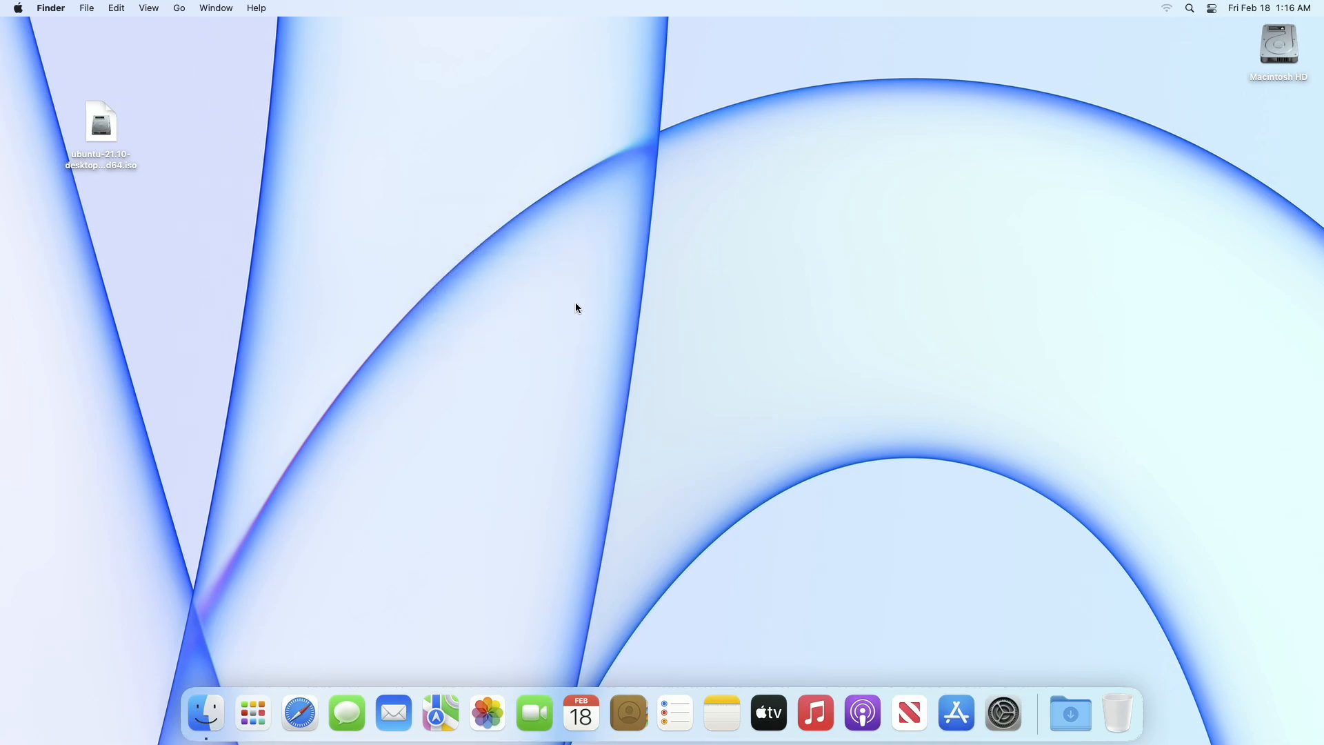
{"action": "mouse_move", "coordinate": [594, 302]}
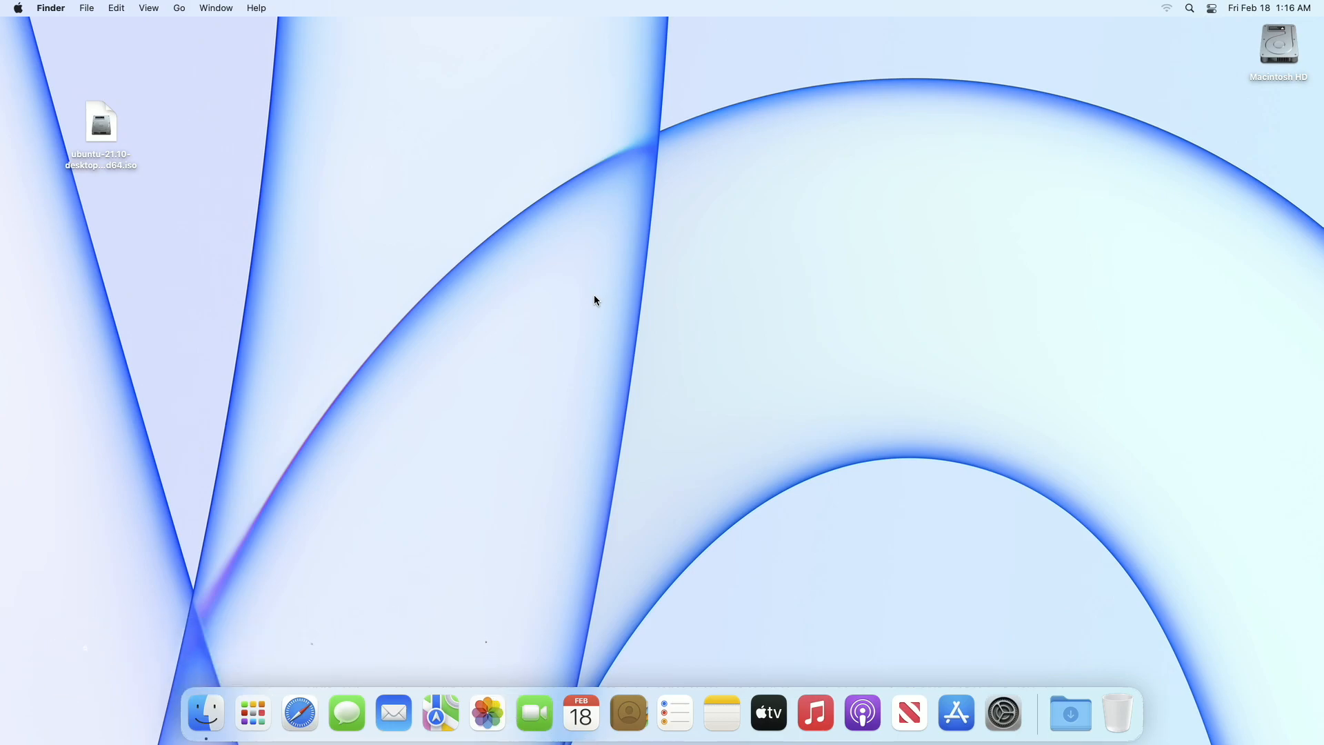
{"action": "left_click", "coordinate": [252, 712]}
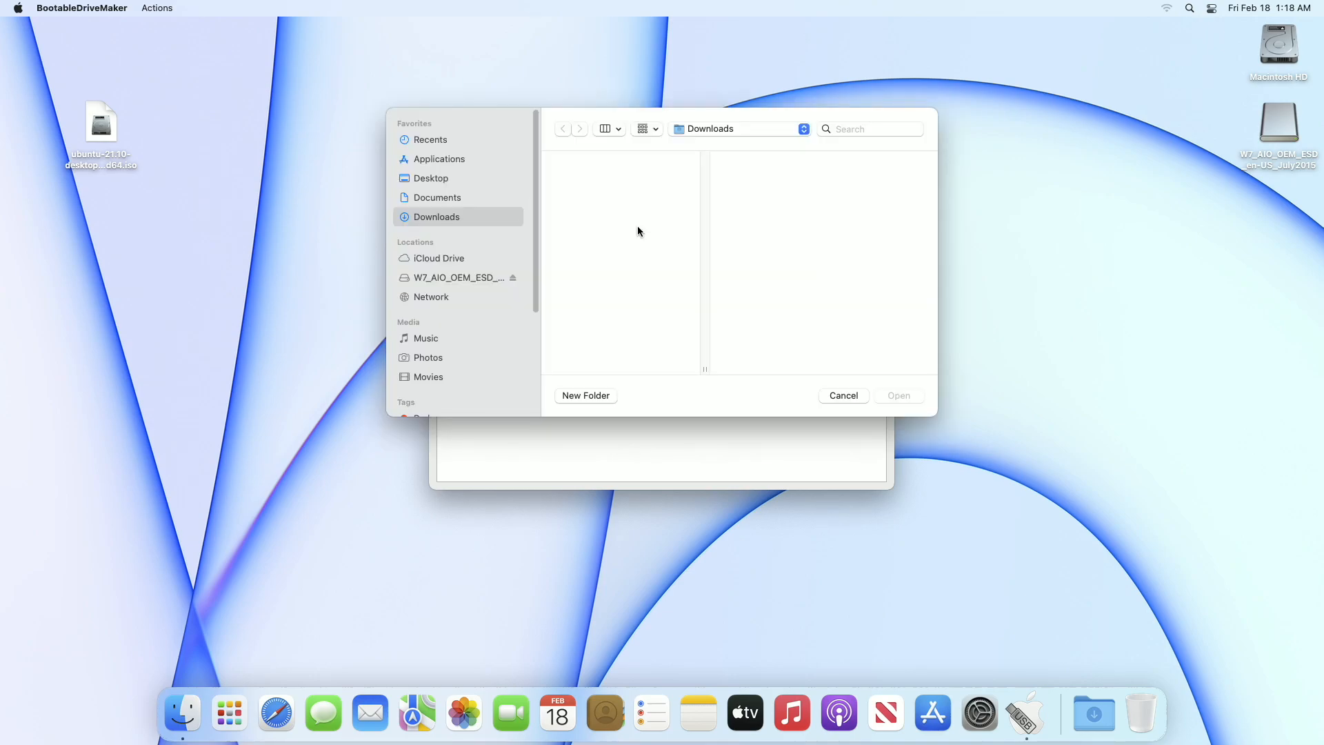
{"action": "mouse_move", "coordinate": [439, 166]}
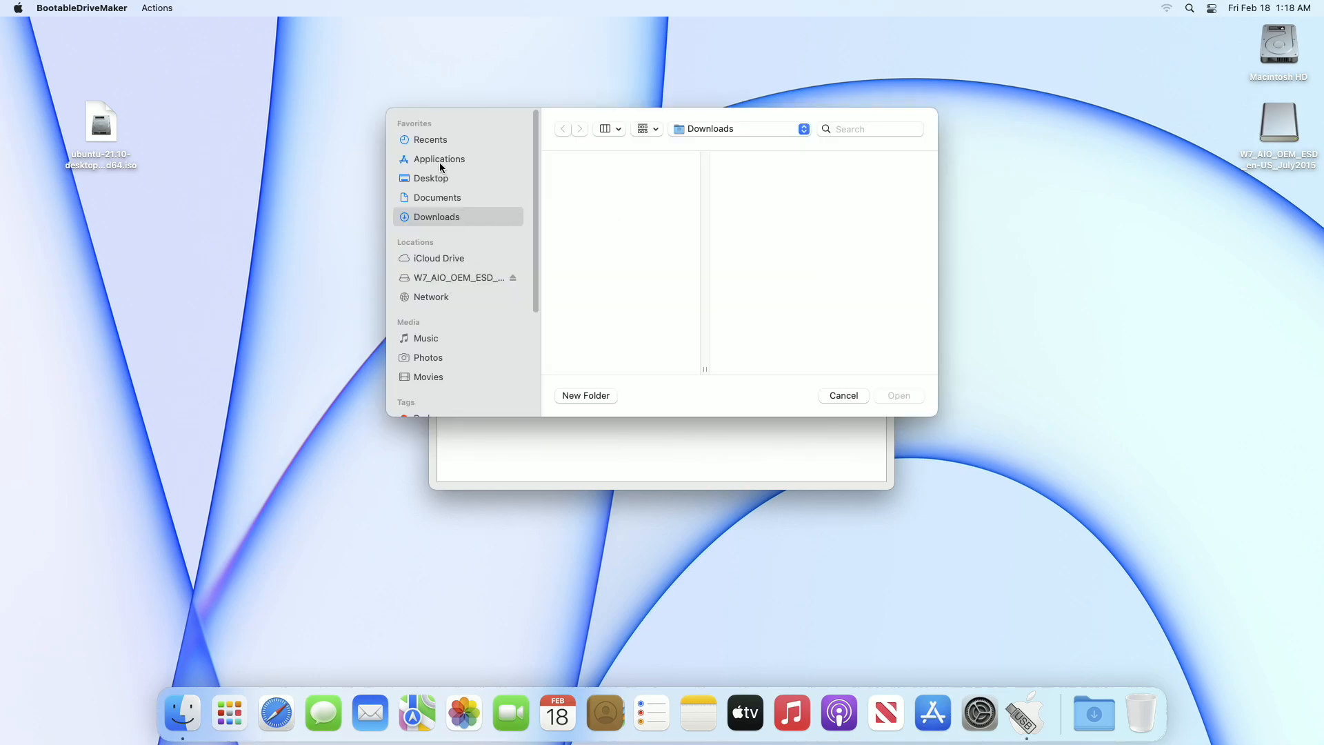
{"action": "left_click", "coordinate": [432, 178]}
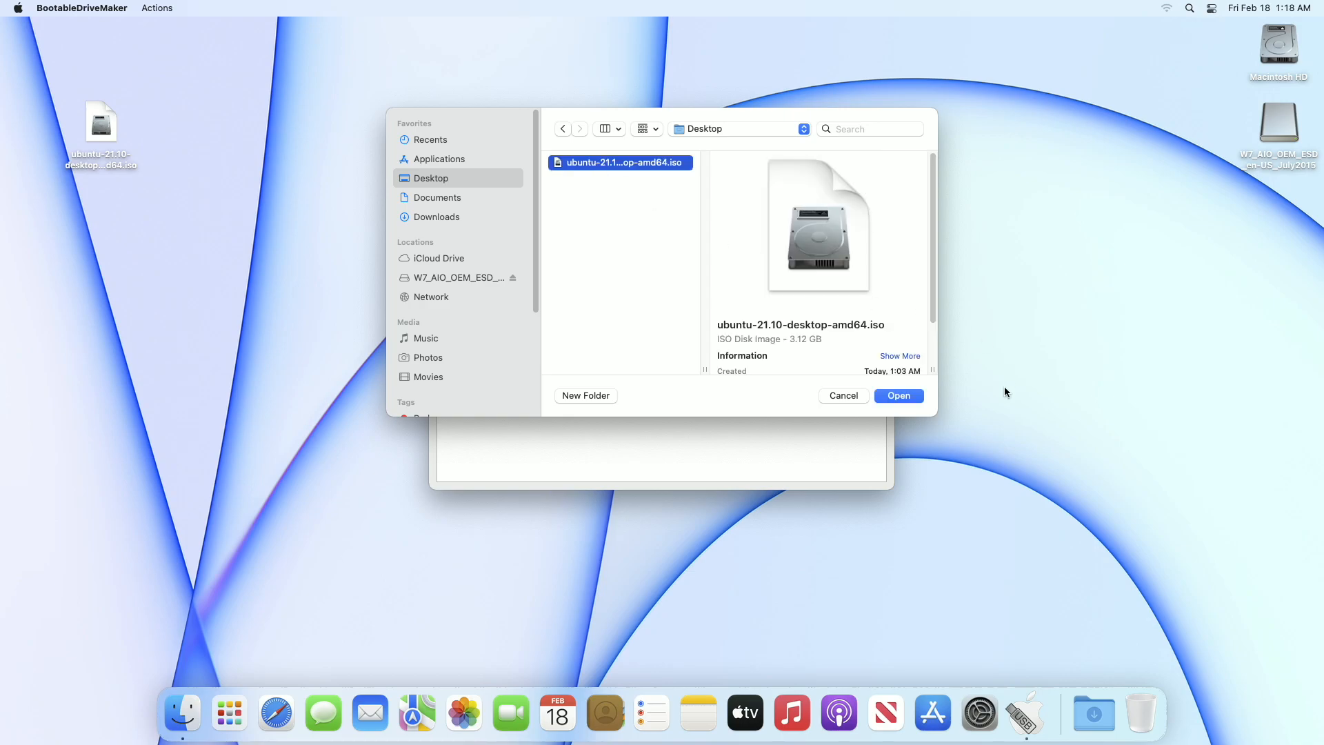
{"action": "left_click", "coordinate": [898, 395]}
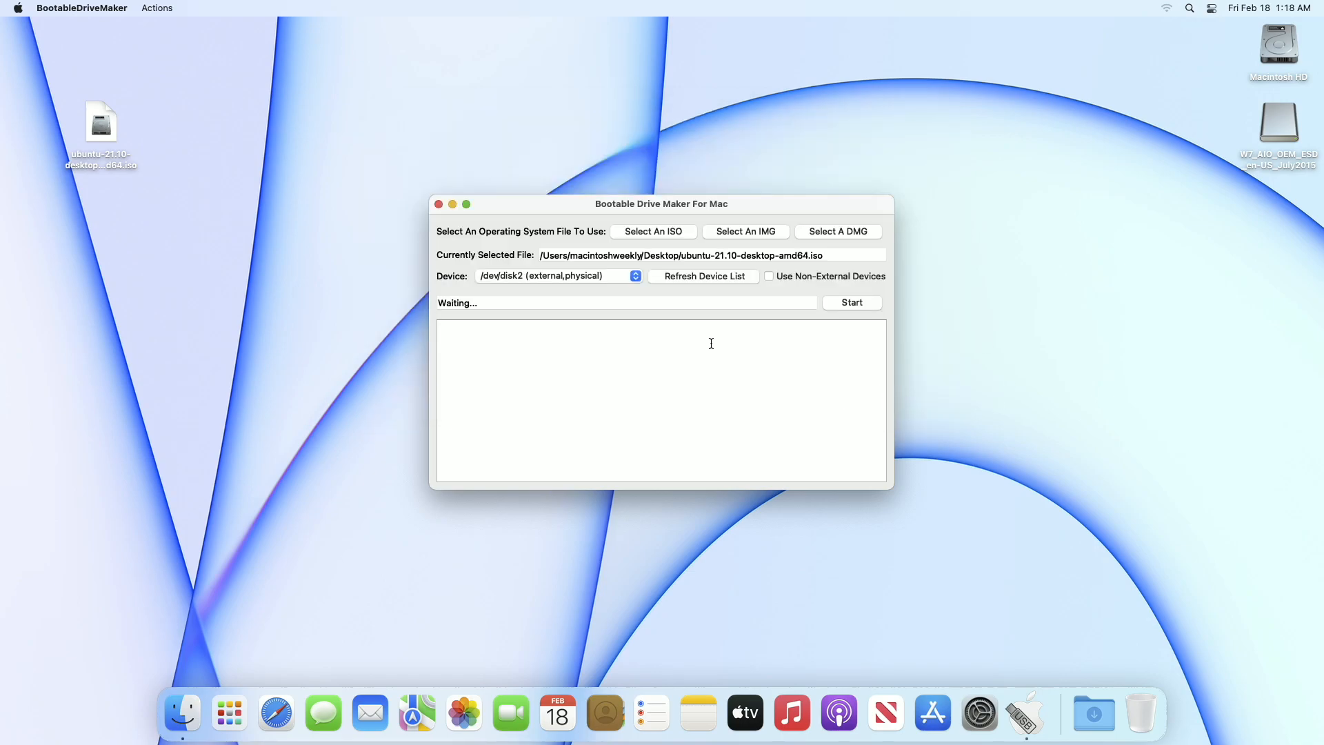
Write the Ubuntu ISO to /dev/disk2 with admin authorization, then quit BootableDriveMaker.
{"action": "left_click", "coordinate": [557, 275]}
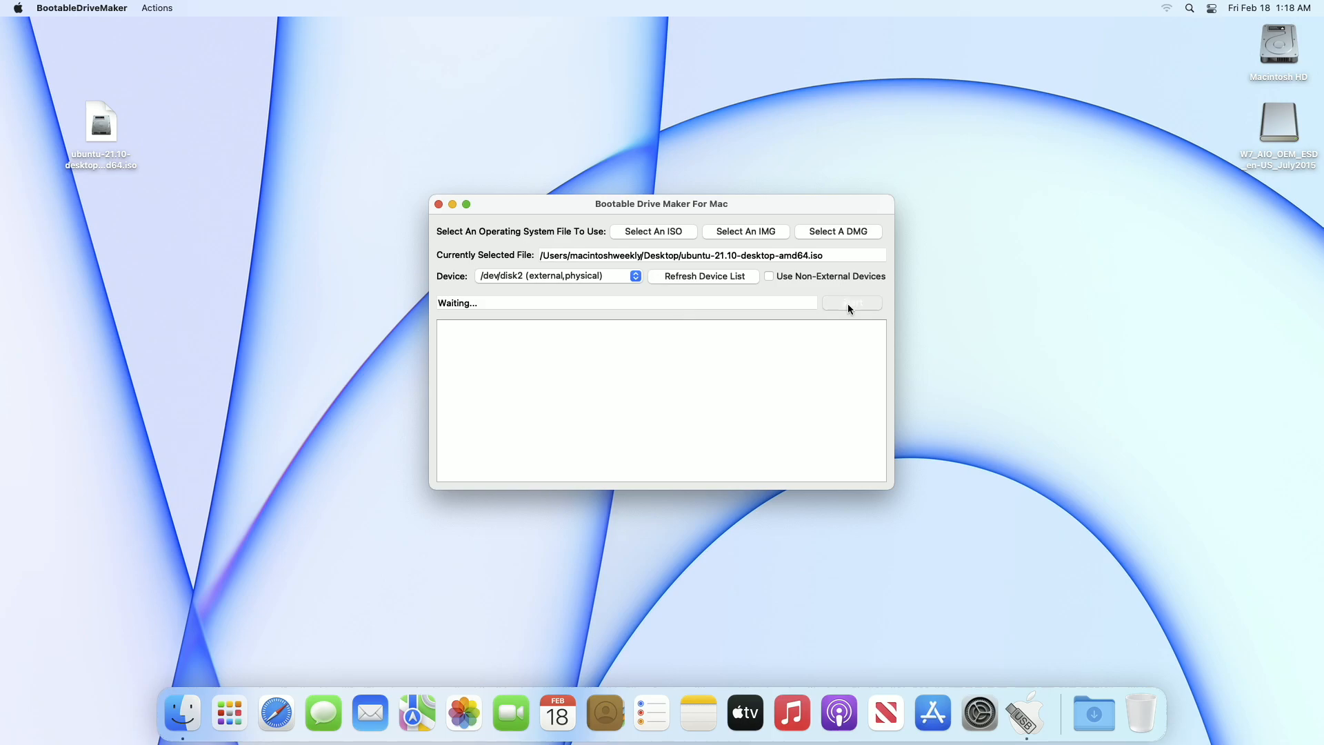
{"action": "left_click", "coordinate": [851, 302]}
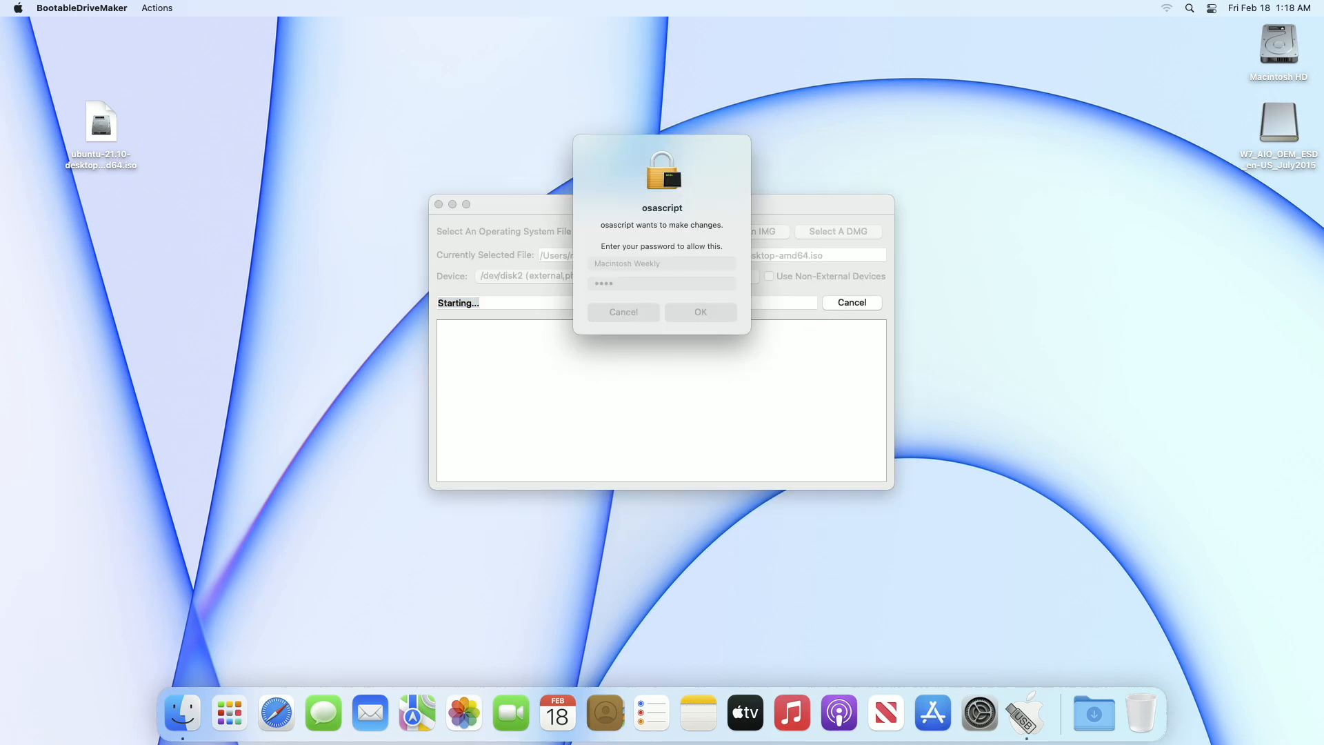
{"action": "left_click", "coordinate": [700, 312]}
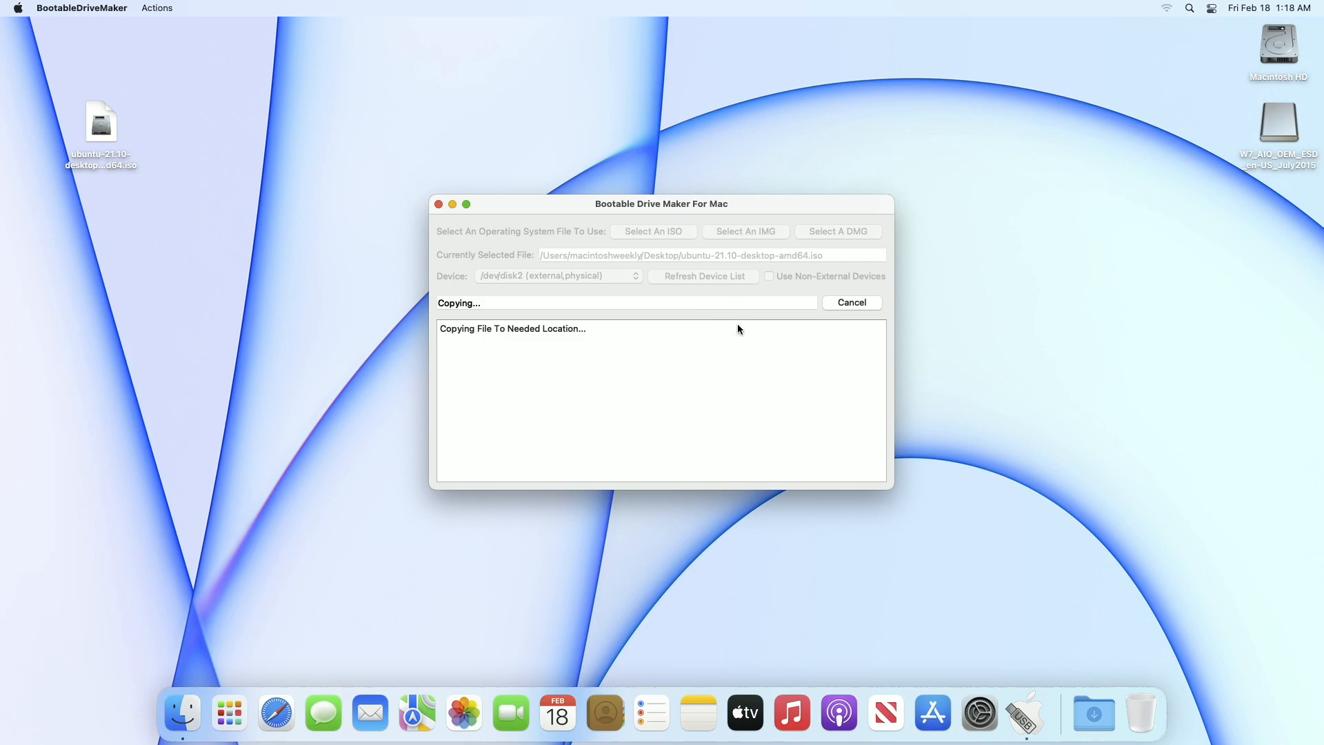
{"action": "mouse_move", "coordinate": [681, 380]}
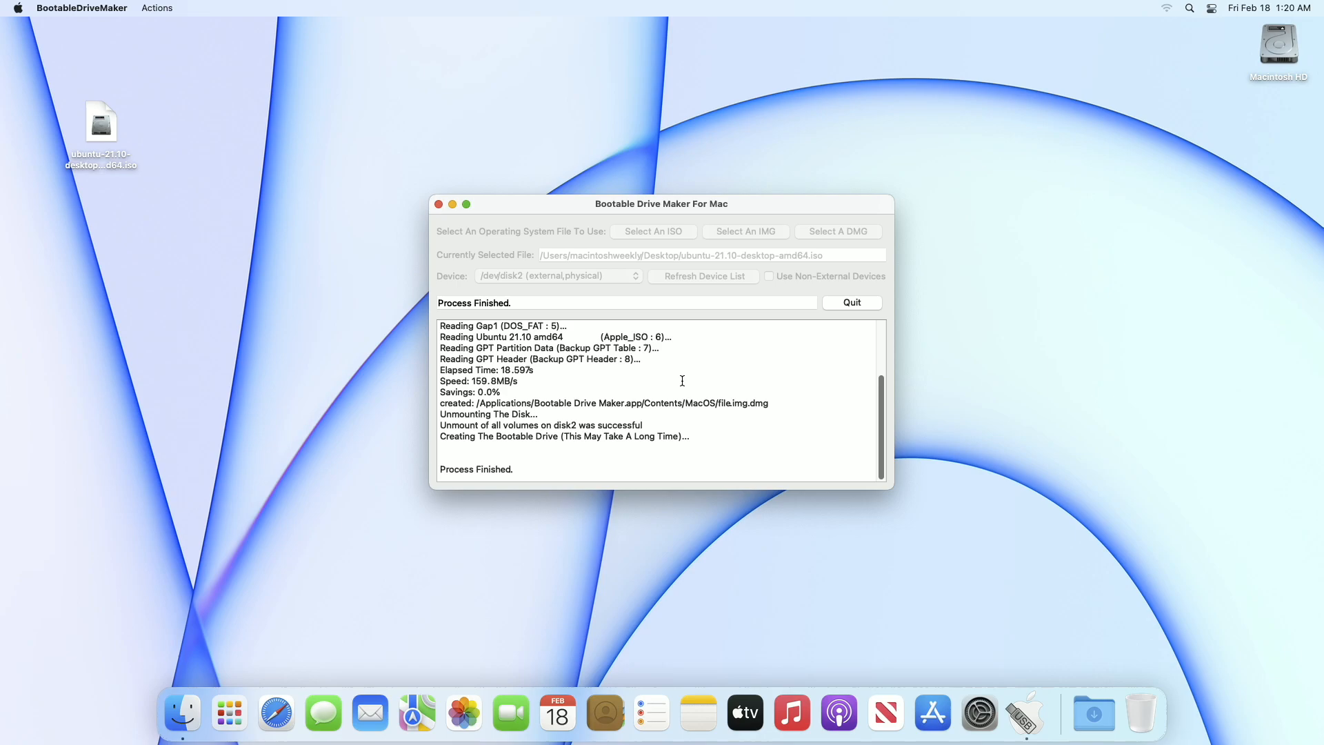
{"action": "left_click", "coordinate": [851, 303]}
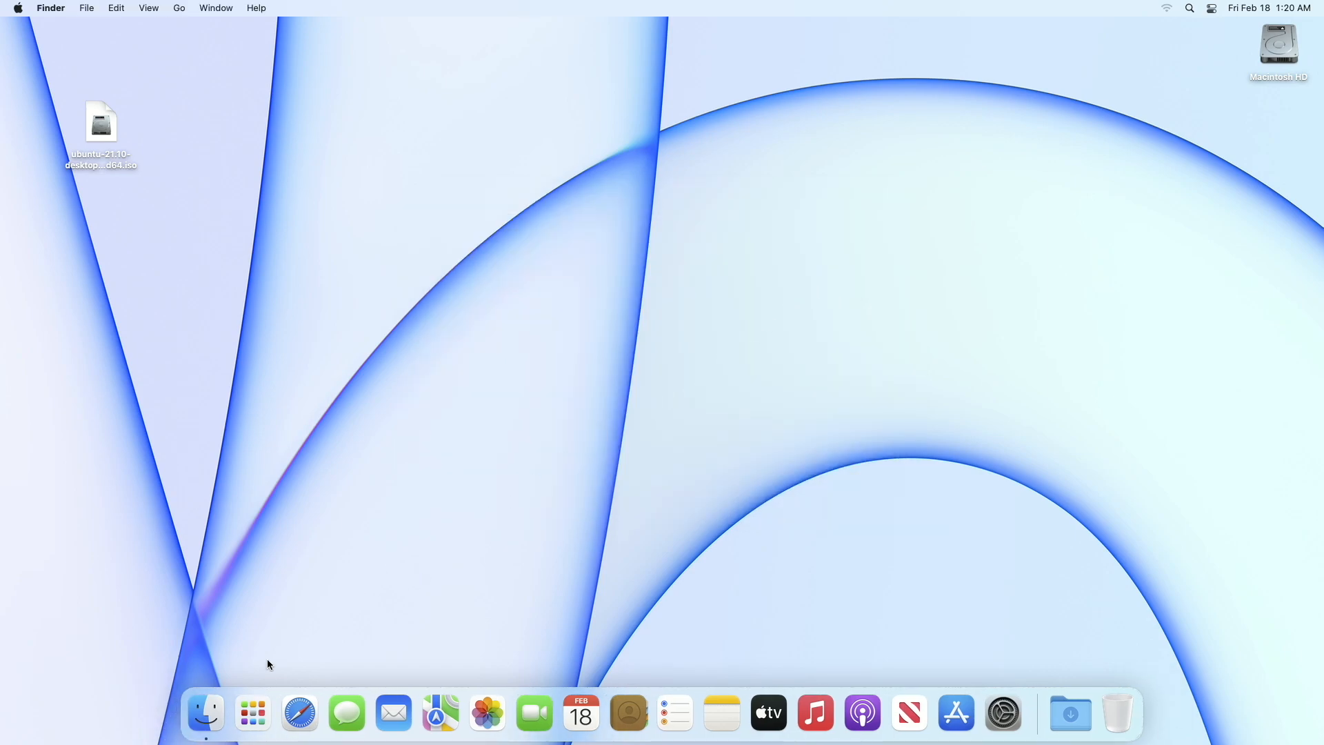
Launch Disk Utility, show all devices, and select the Samsung SSD 860 EVO 250GB.
{"action": "left_click", "coordinate": [252, 712]}
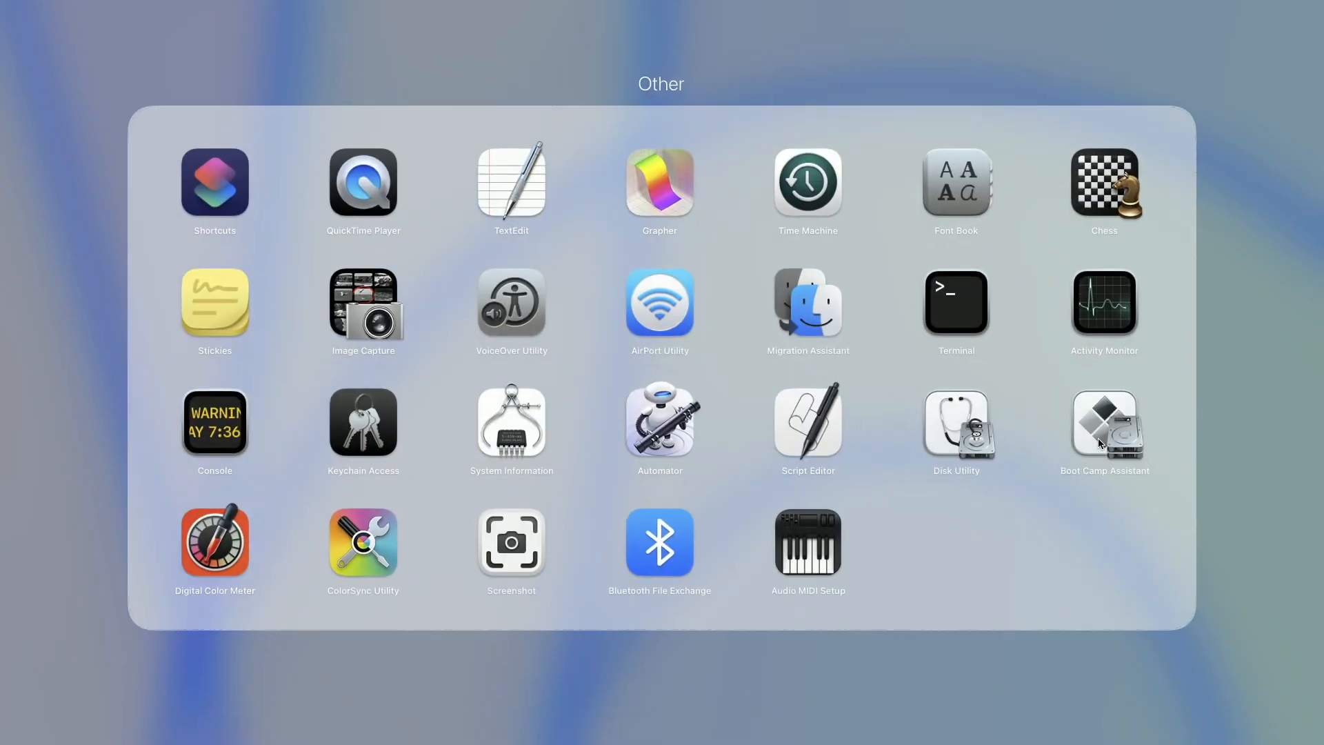
{"action": "left_click", "coordinate": [955, 428]}
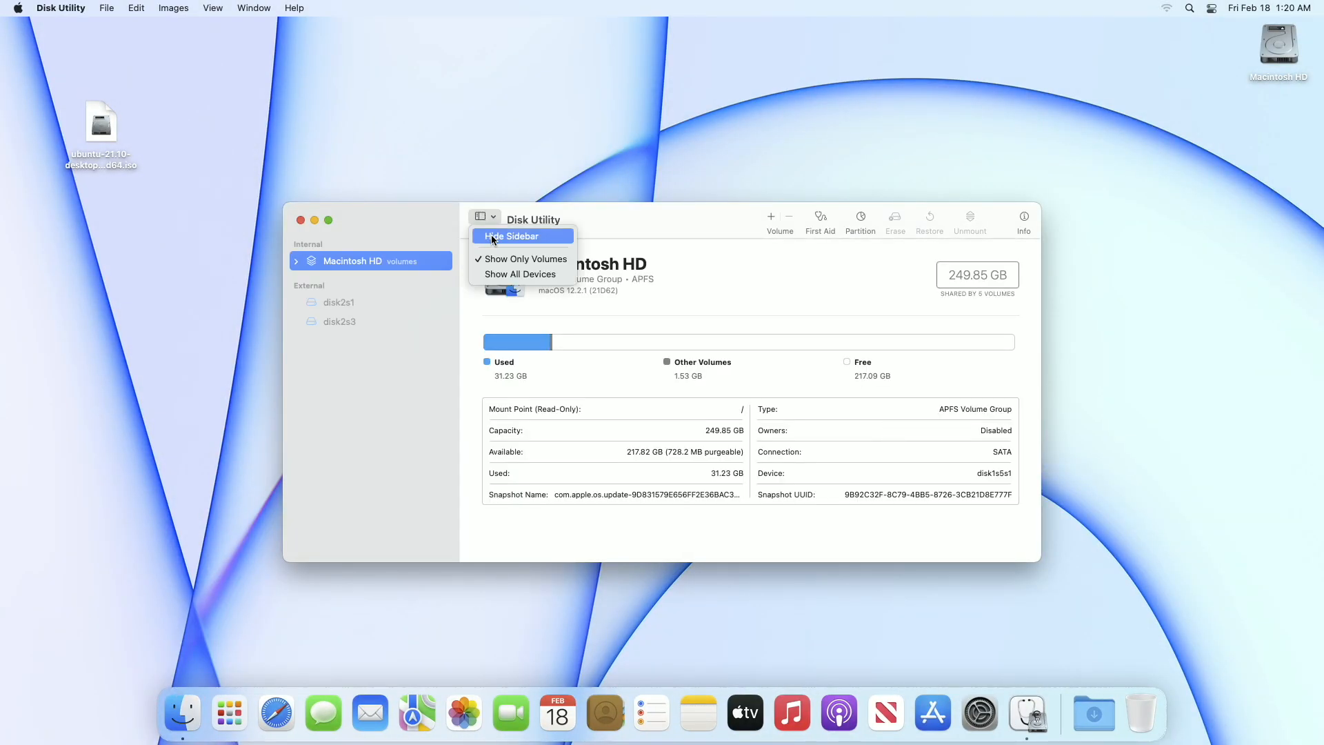
{"action": "left_click", "coordinate": [520, 273]}
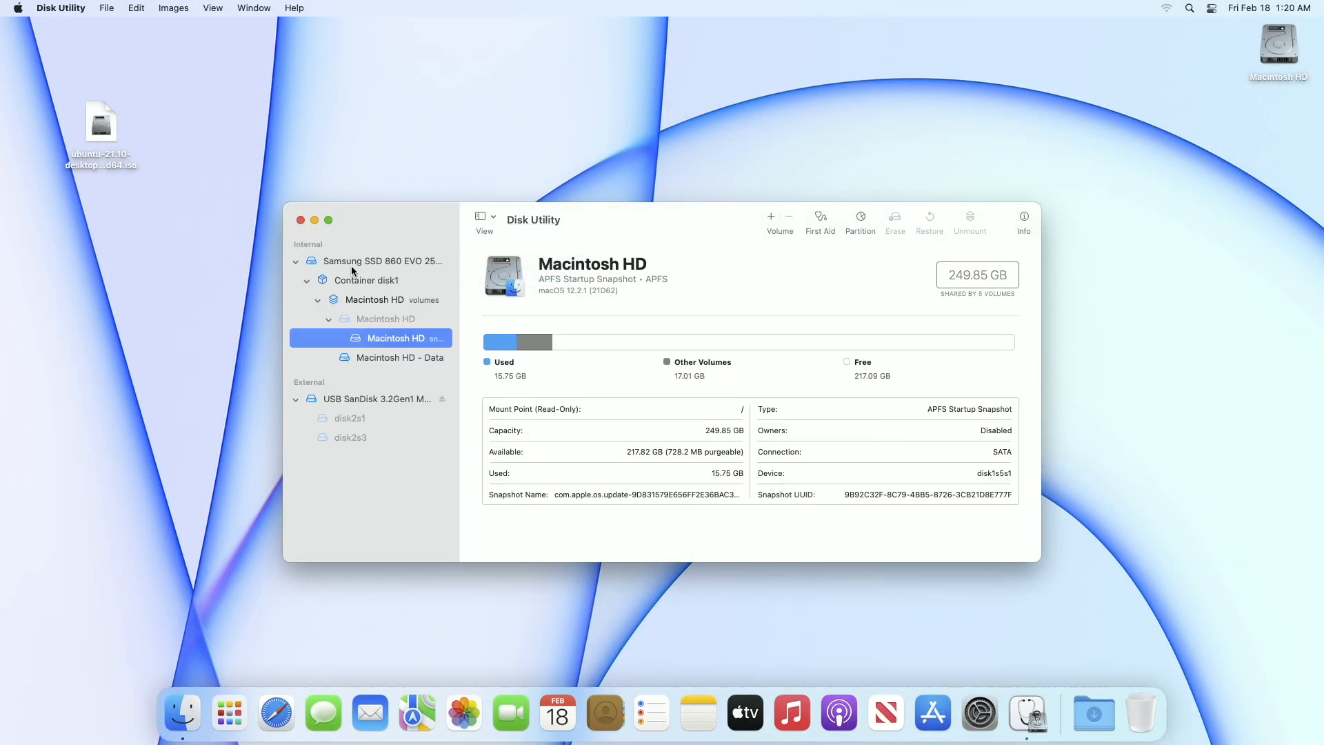
{"action": "left_click", "coordinate": [376, 260]}
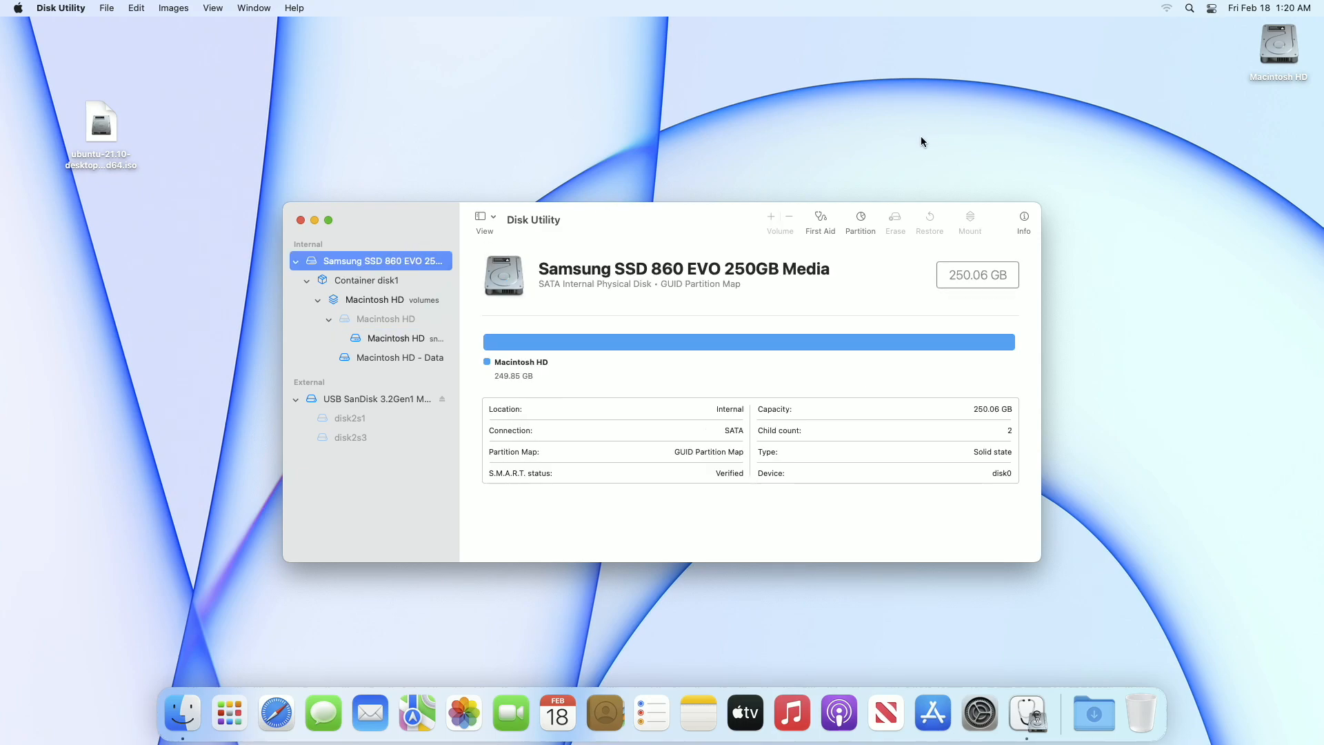
Plan a 101 GB APFS 'Untitled' partition on the Samsung SSD and apply the layout.
{"action": "left_click", "coordinate": [860, 221]}
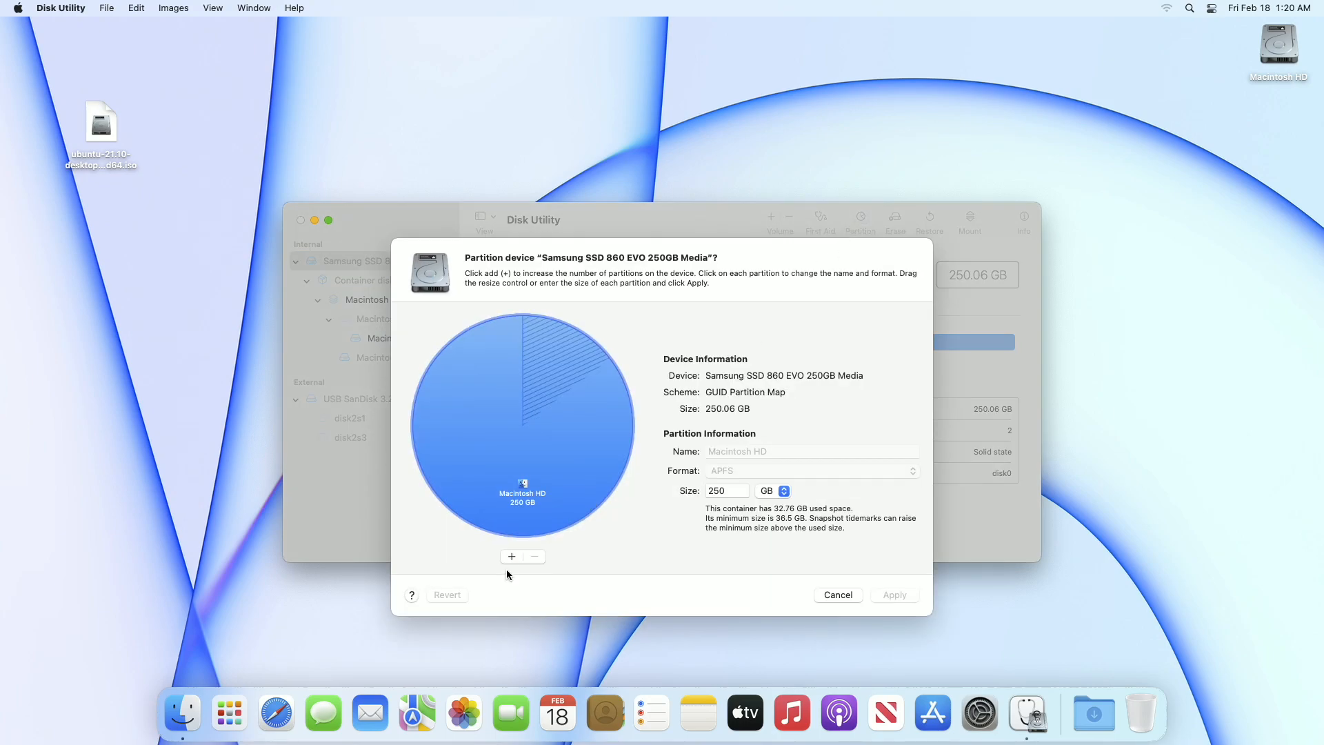
{"action": "left_click", "coordinate": [512, 556]}
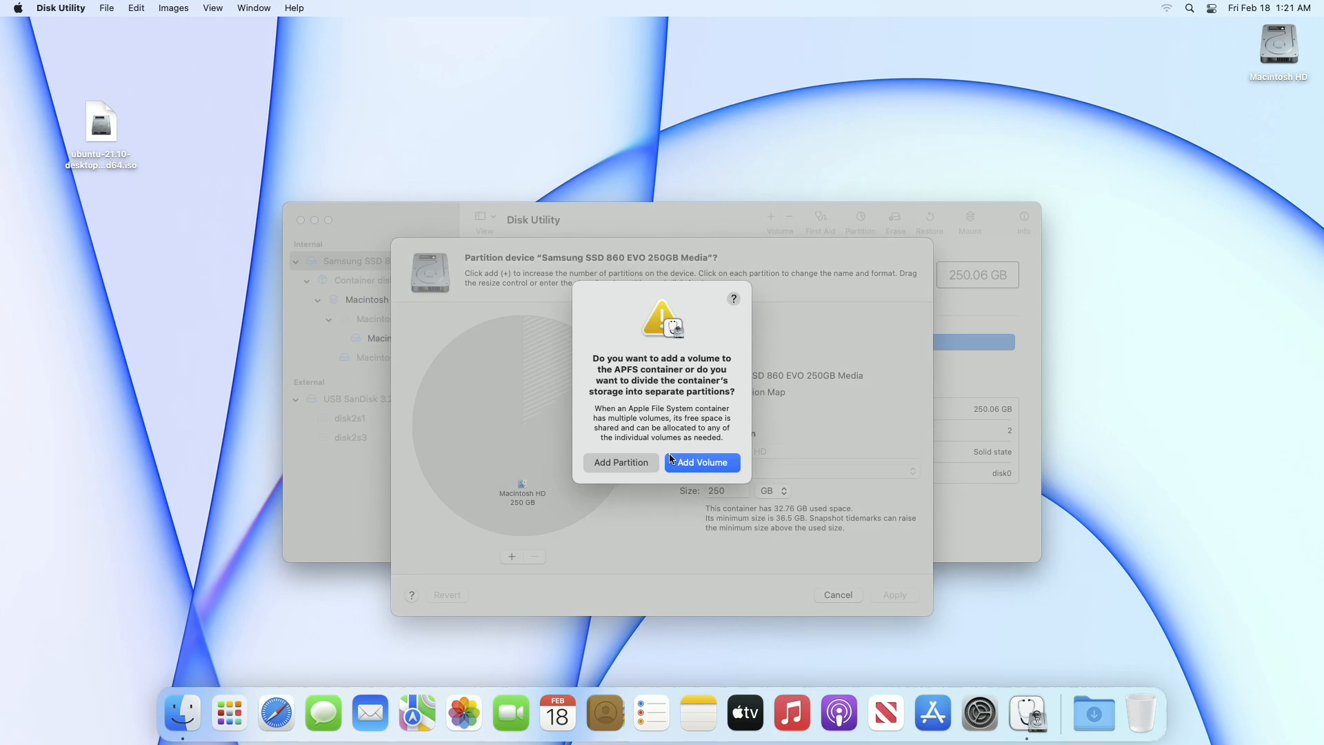
{"action": "left_click", "coordinate": [620, 462]}
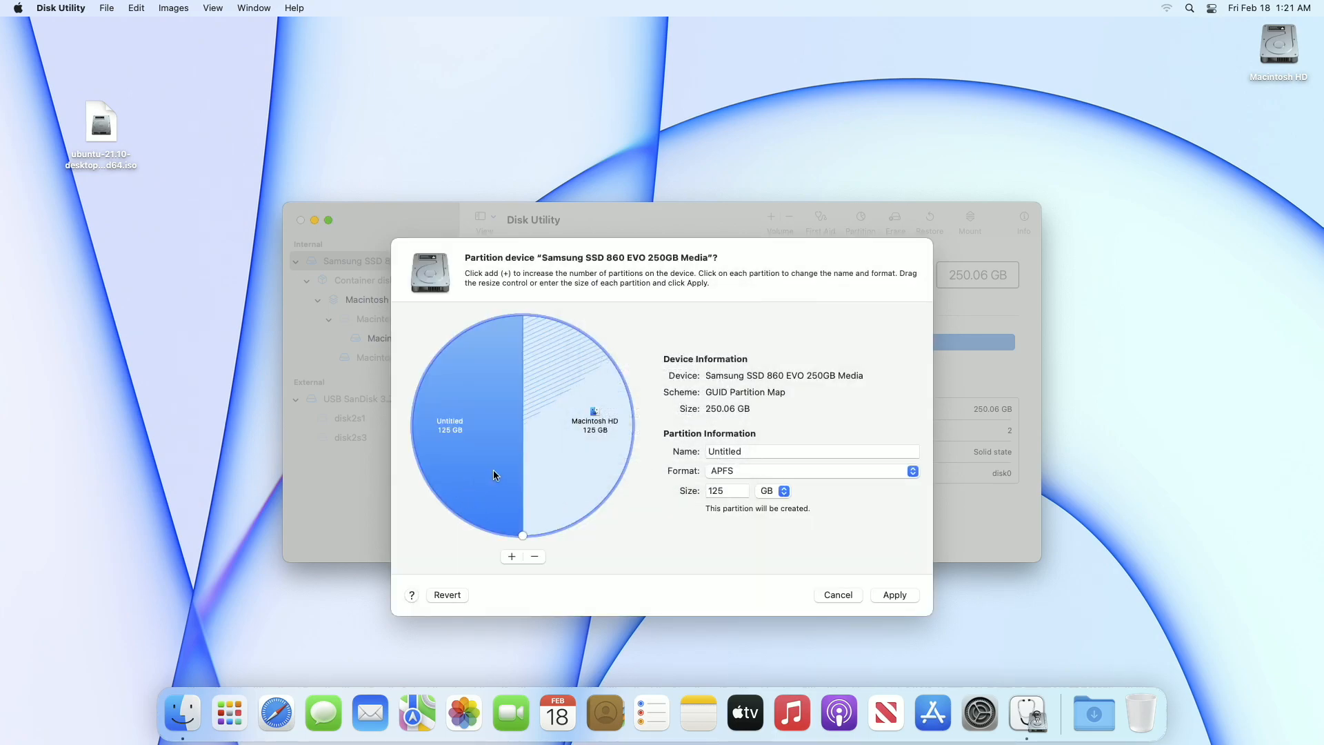
{"action": "mouse_move", "coordinate": [522, 539]}
{"action": "type", "text": "101"}
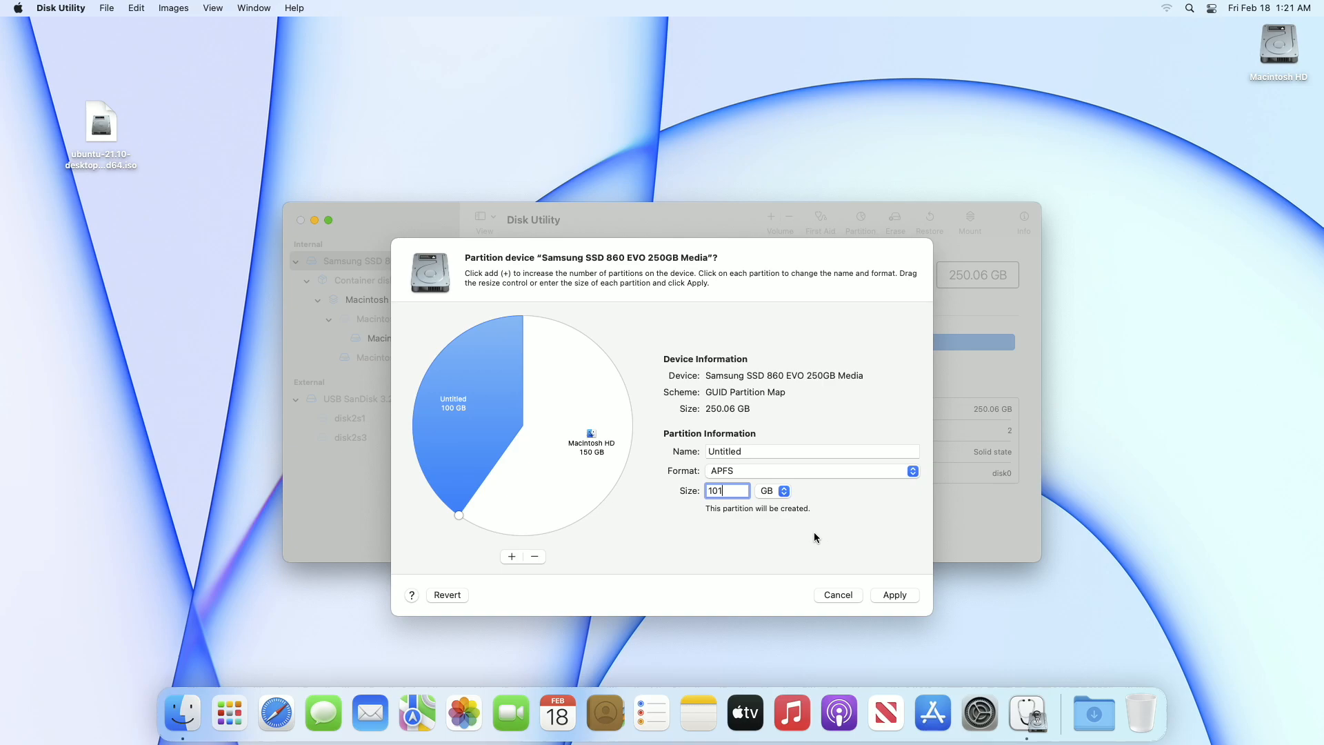
{"action": "mouse_move", "coordinate": [754, 504]}
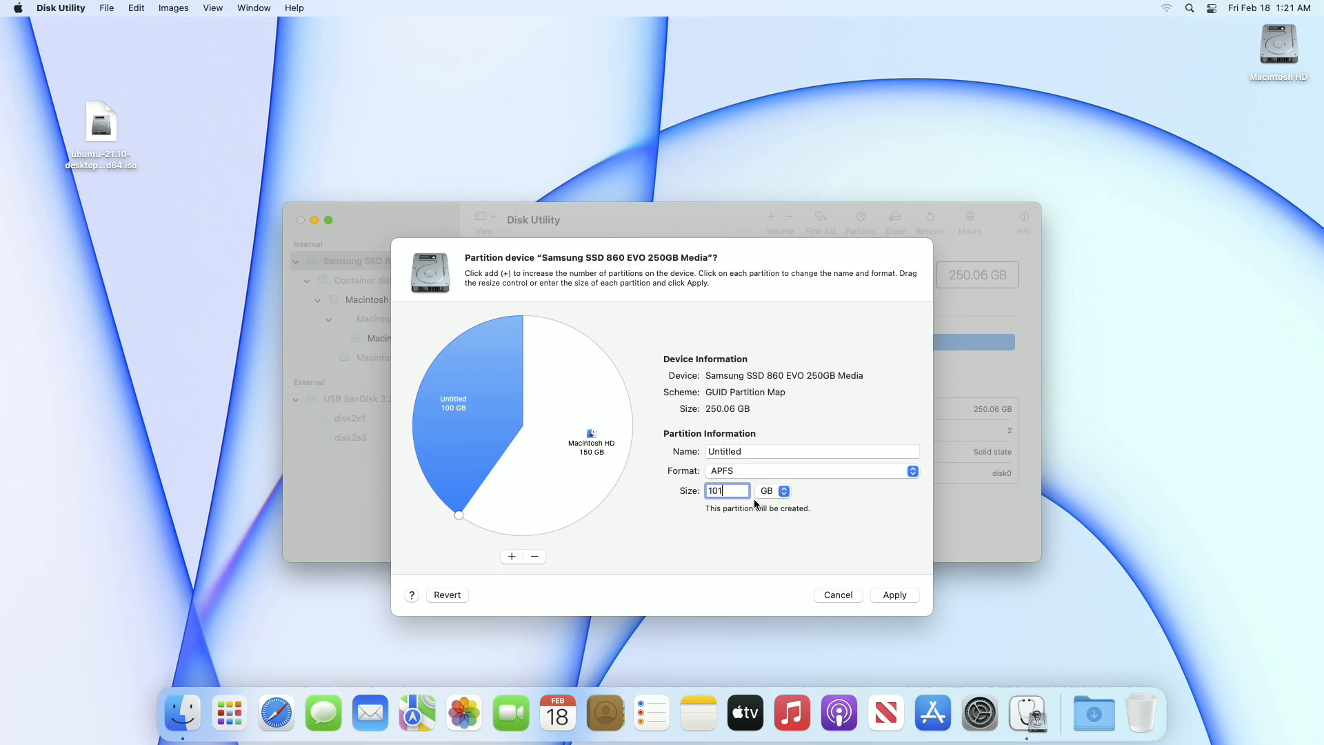
{"action": "mouse_move", "coordinate": [762, 453]}
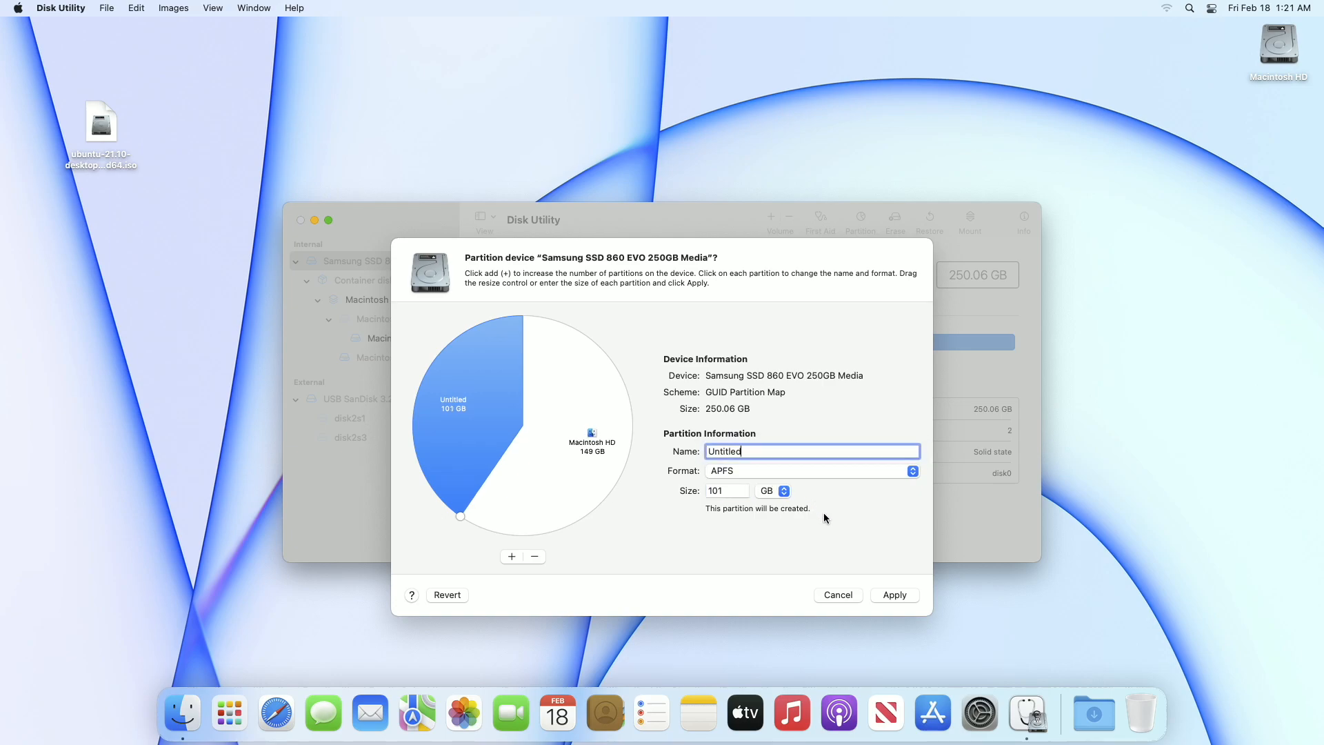
{"action": "left_click", "coordinate": [894, 595]}
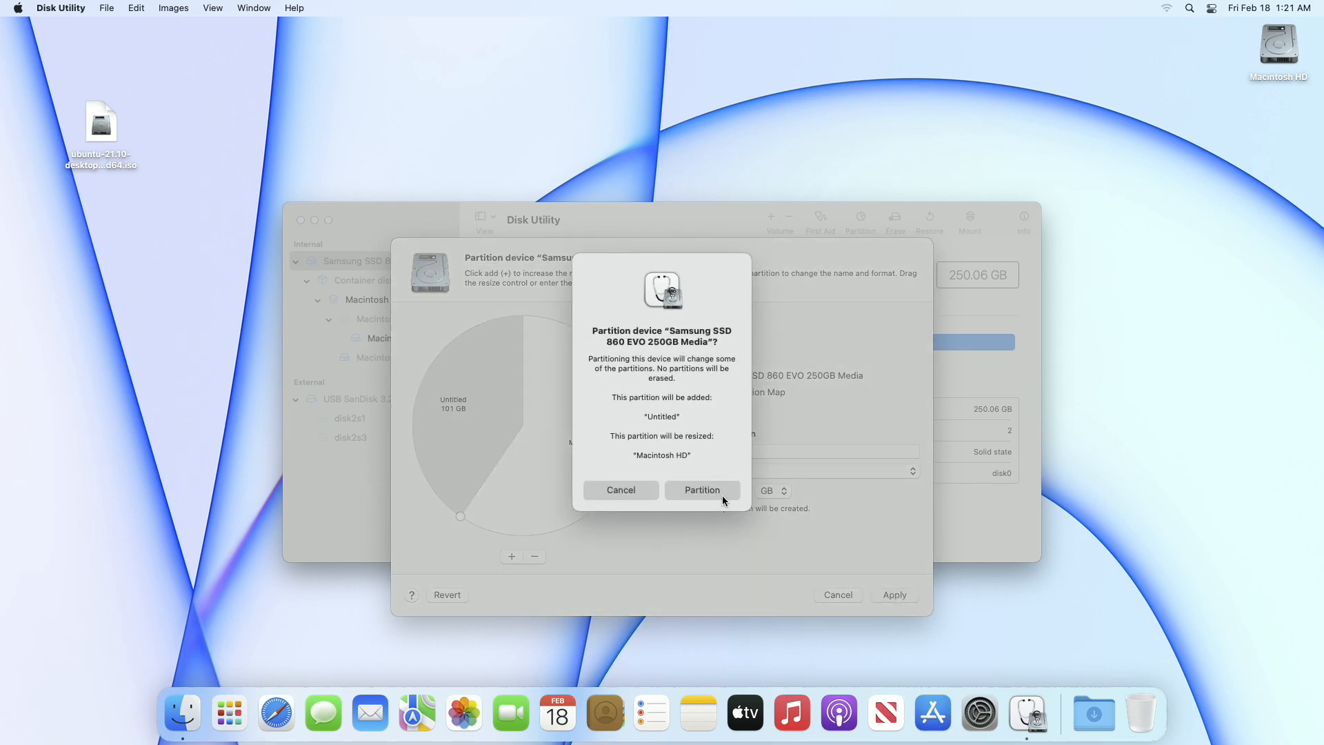
Confirm partitioning so the 101 GB Untitled partition is created beside Macintosh HD.
{"action": "left_click", "coordinate": [702, 489]}
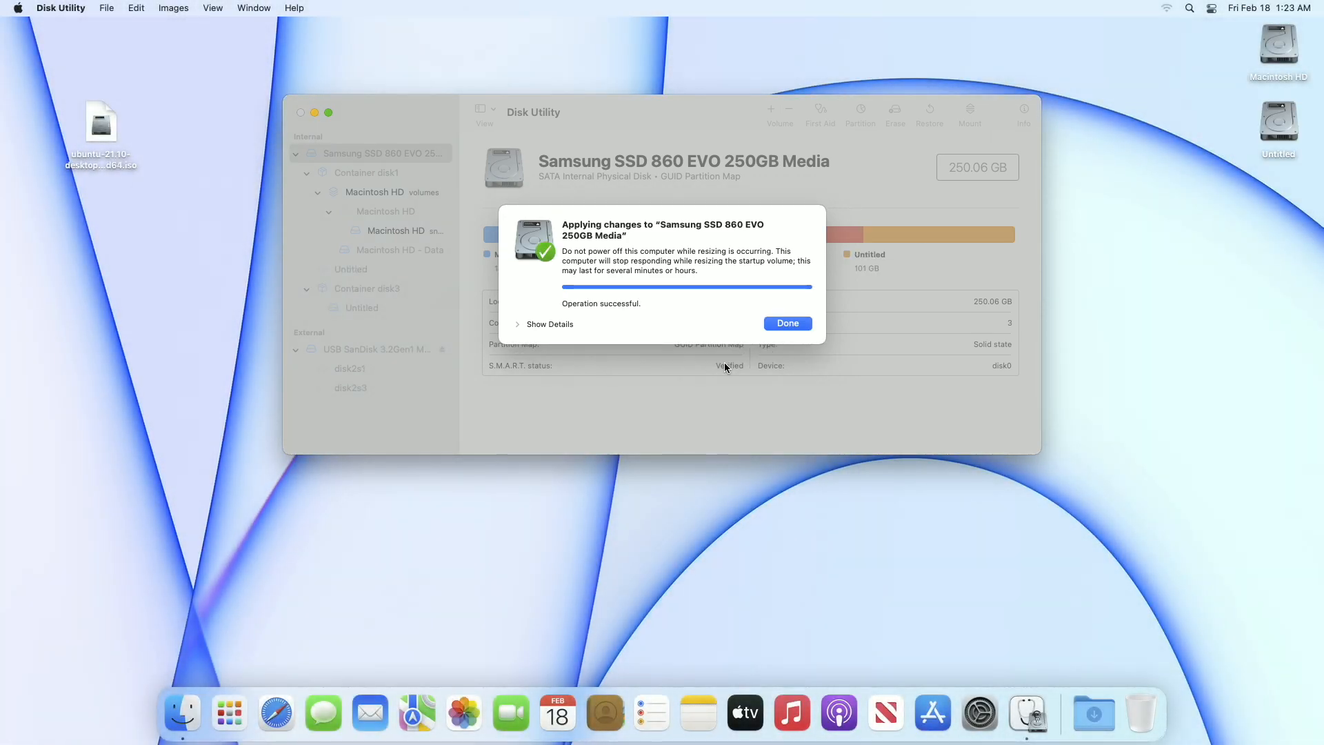
{"action": "mouse_move", "coordinate": [785, 339]}
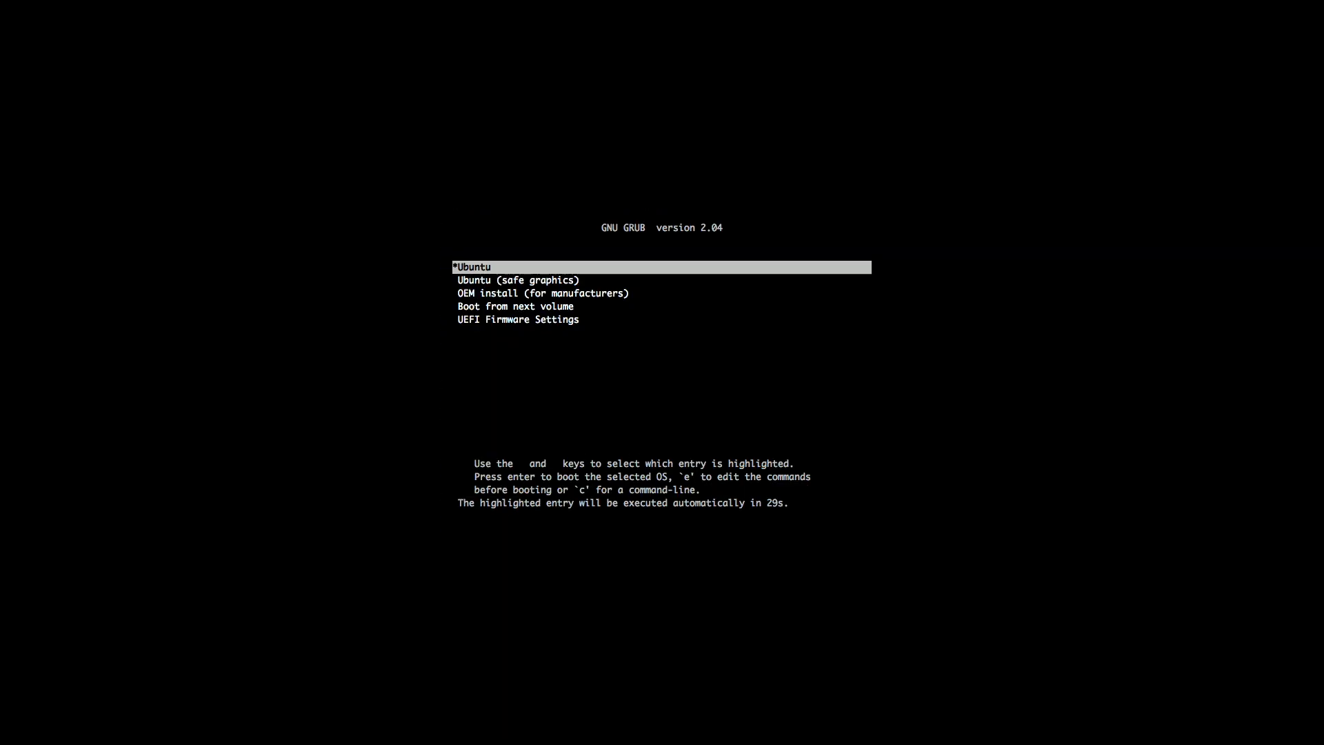
Boot the *Ubuntu entry from the GRUB menu.
{"action": "key", "text": "Return"}
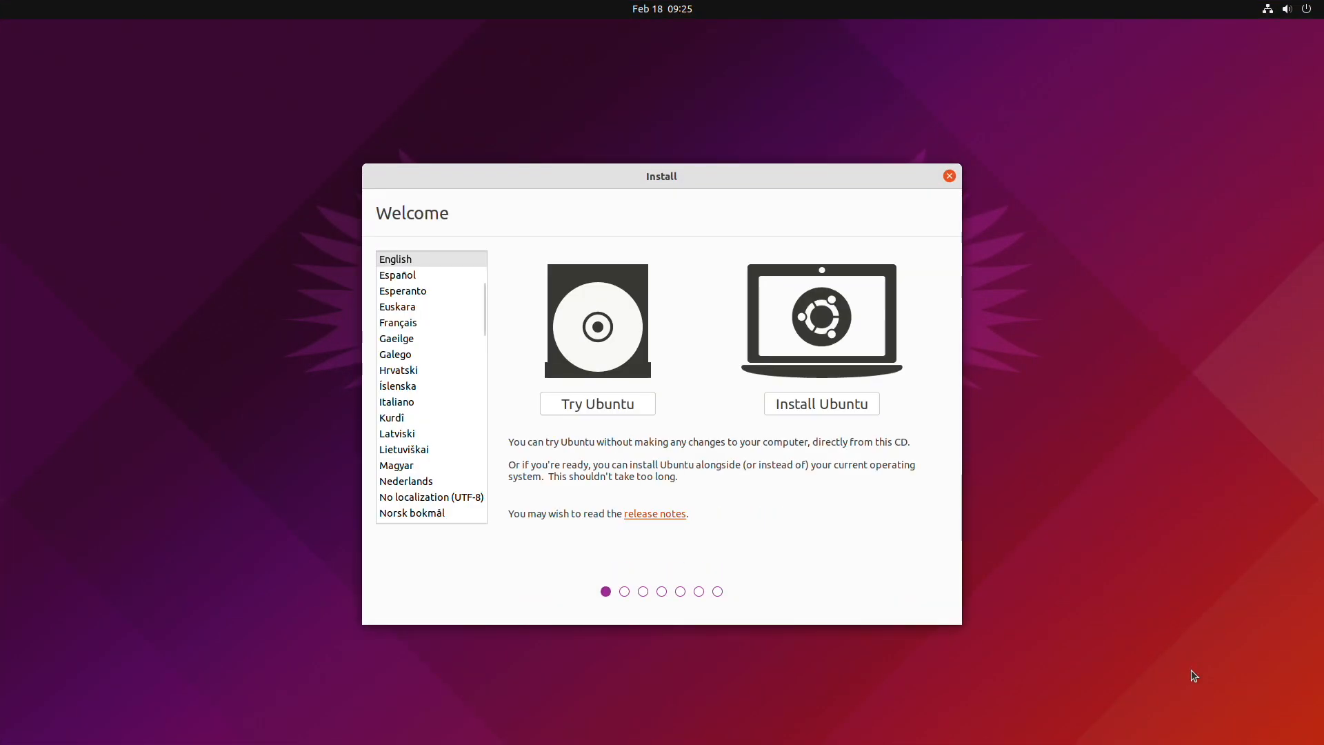
{"action": "mouse_move", "coordinate": [858, 399]}
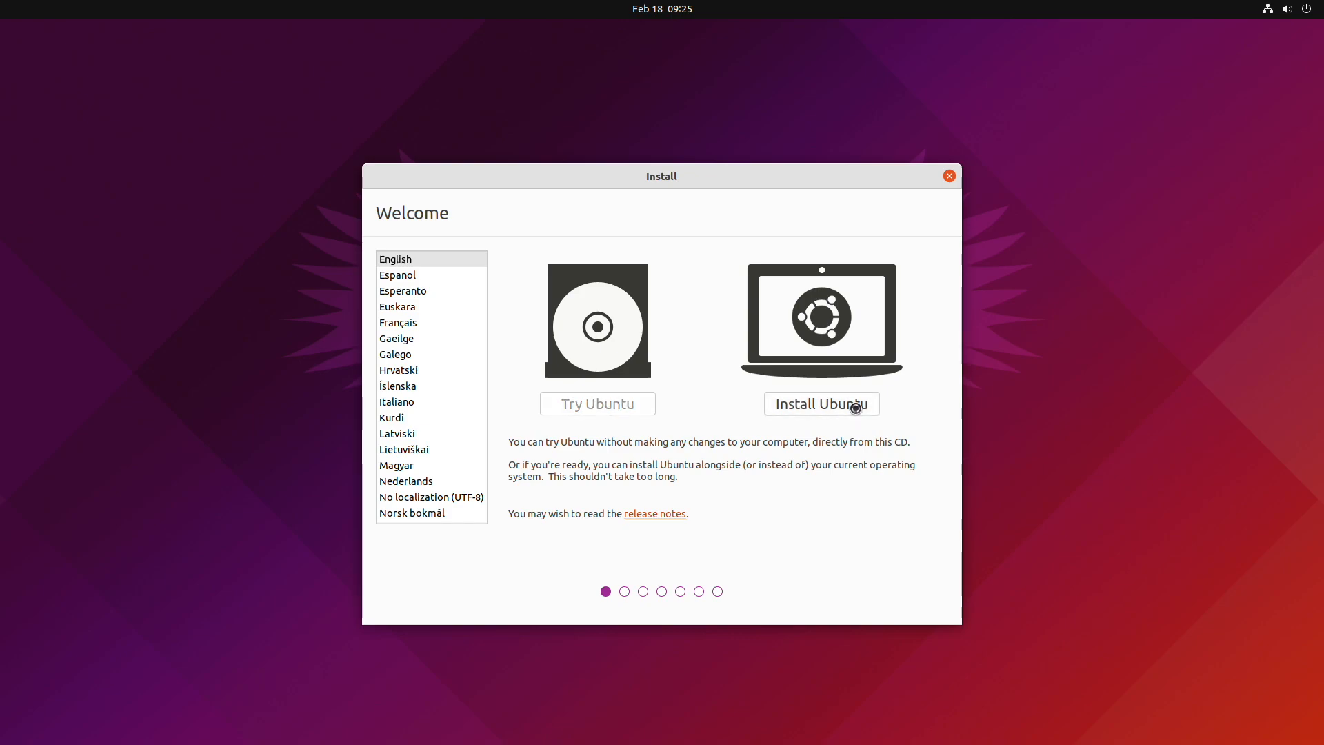
Start Install Ubuntu and accept the English (US) keyboard layout.
{"action": "left_click", "coordinate": [821, 403]}
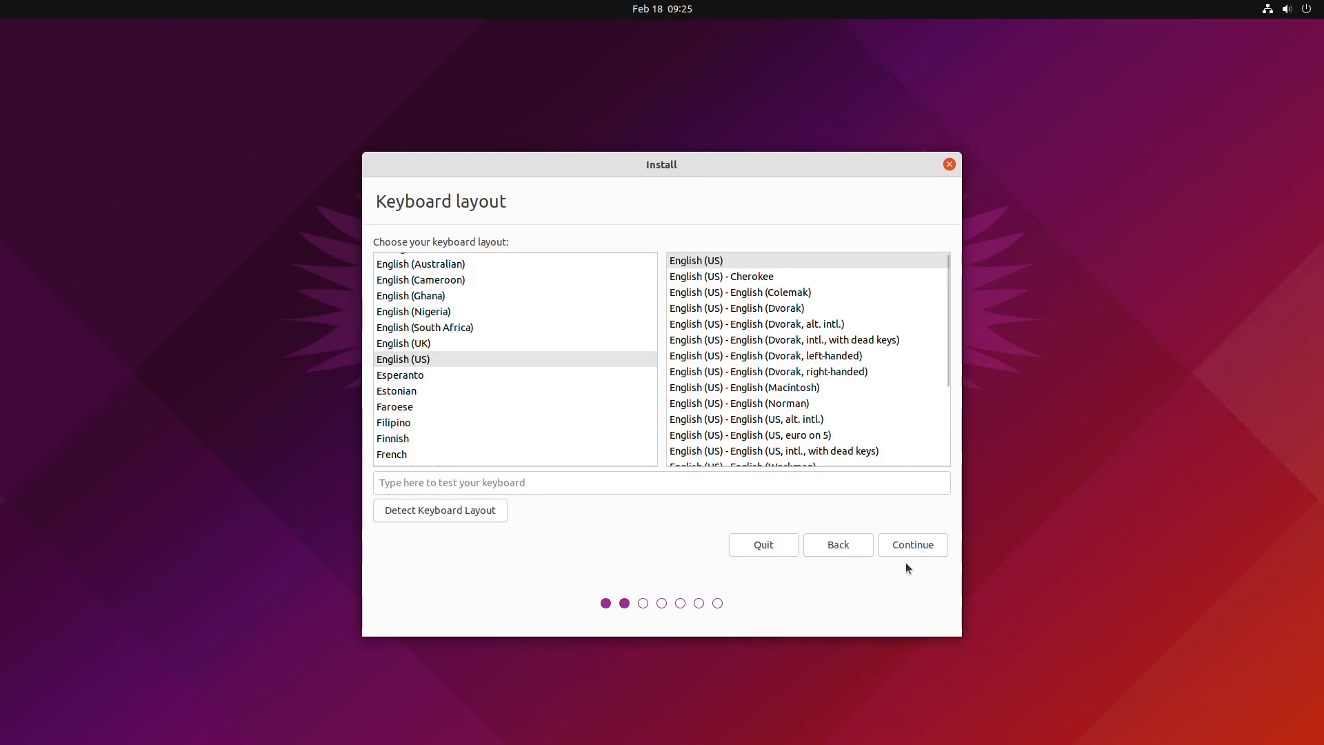
{"action": "left_click", "coordinate": [912, 544]}
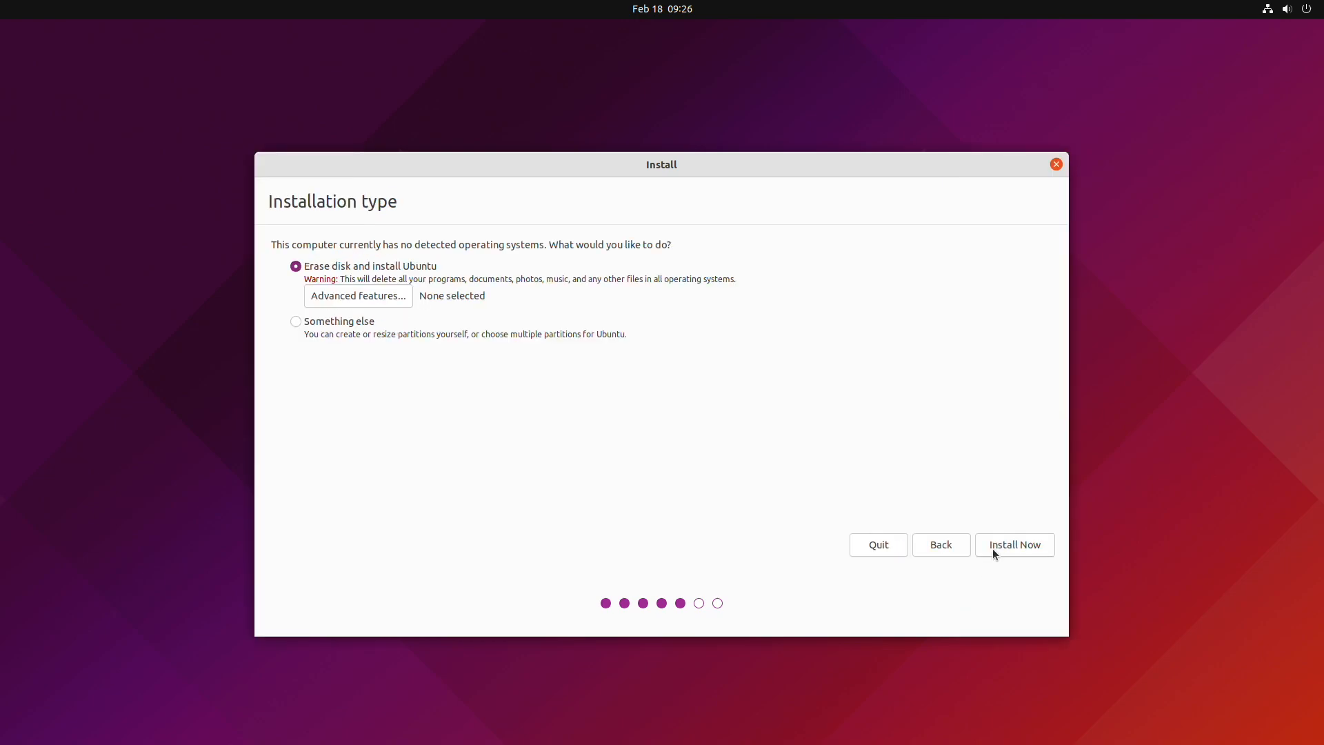
Choose 'Something else' for manual partitioning and select the 101000 MB /dev/sda3 partition.
{"action": "left_click", "coordinate": [296, 322]}
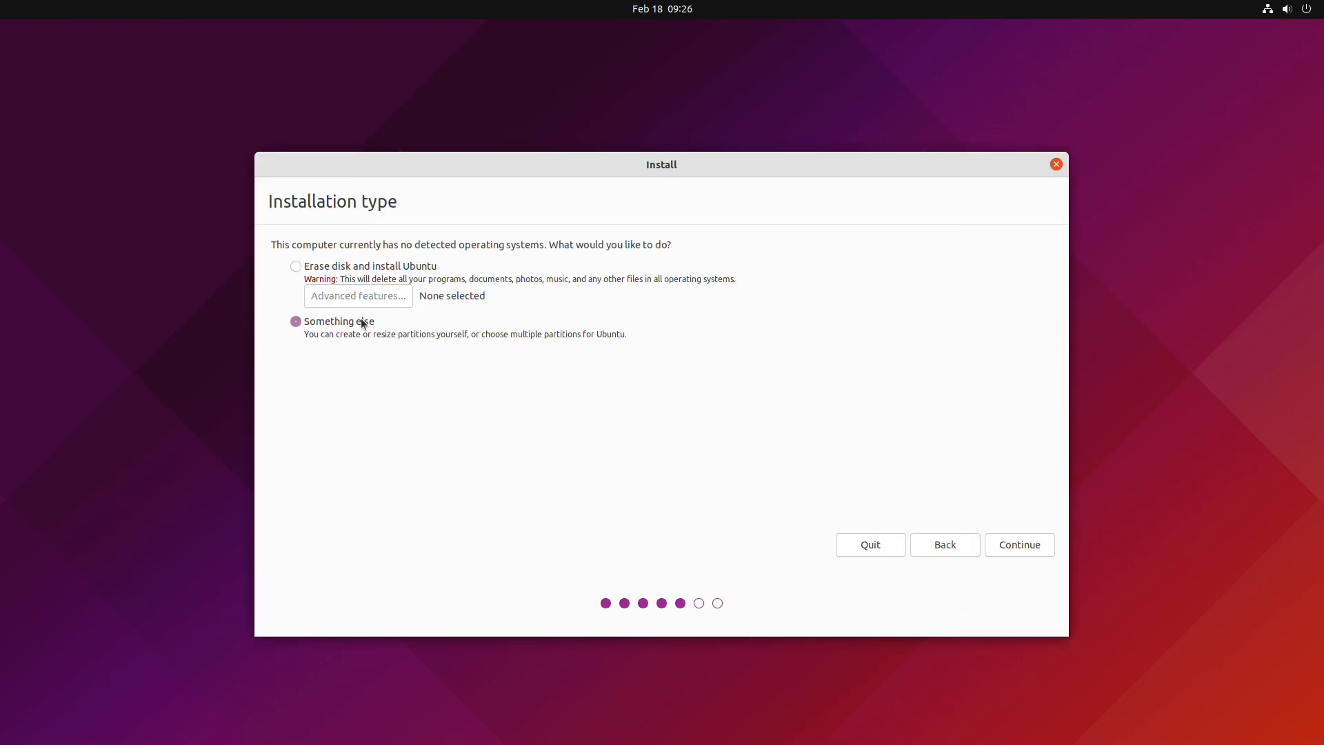
{"action": "left_click", "coordinate": [1019, 545]}
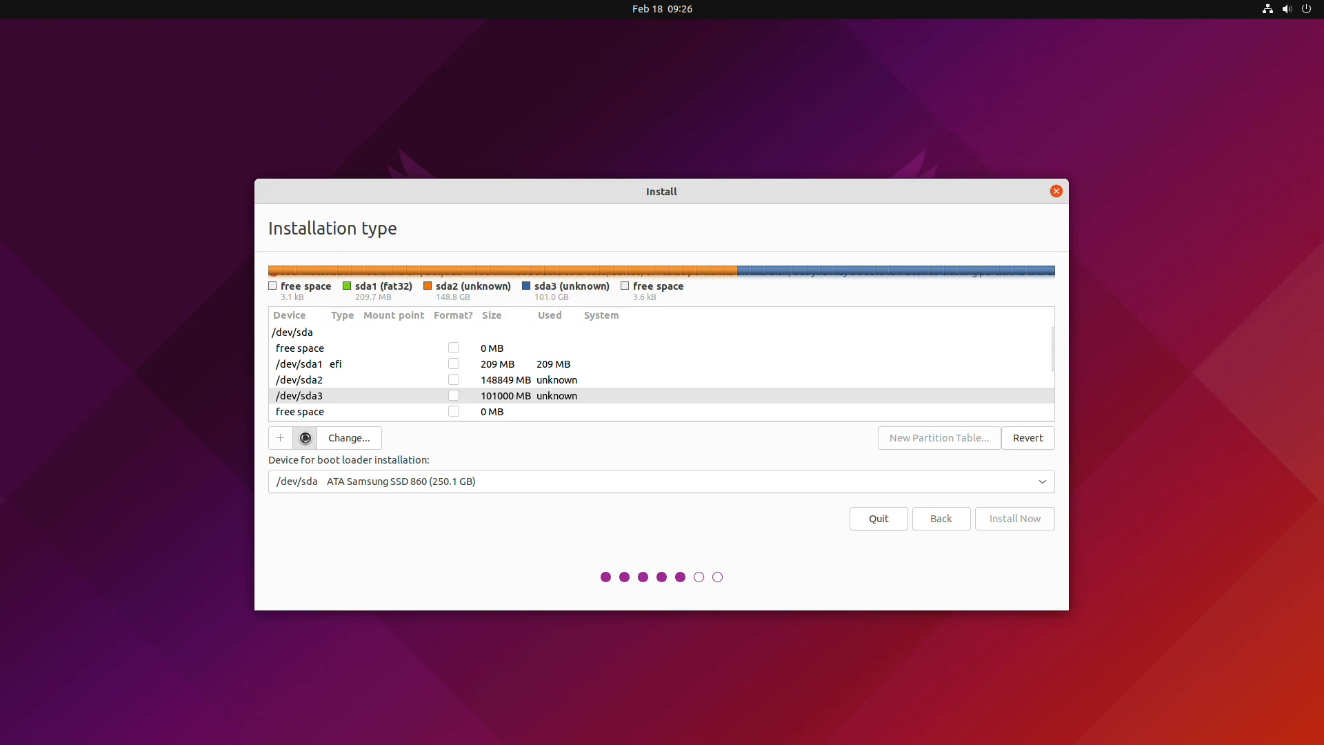
{"action": "left_click", "coordinate": [305, 438]}
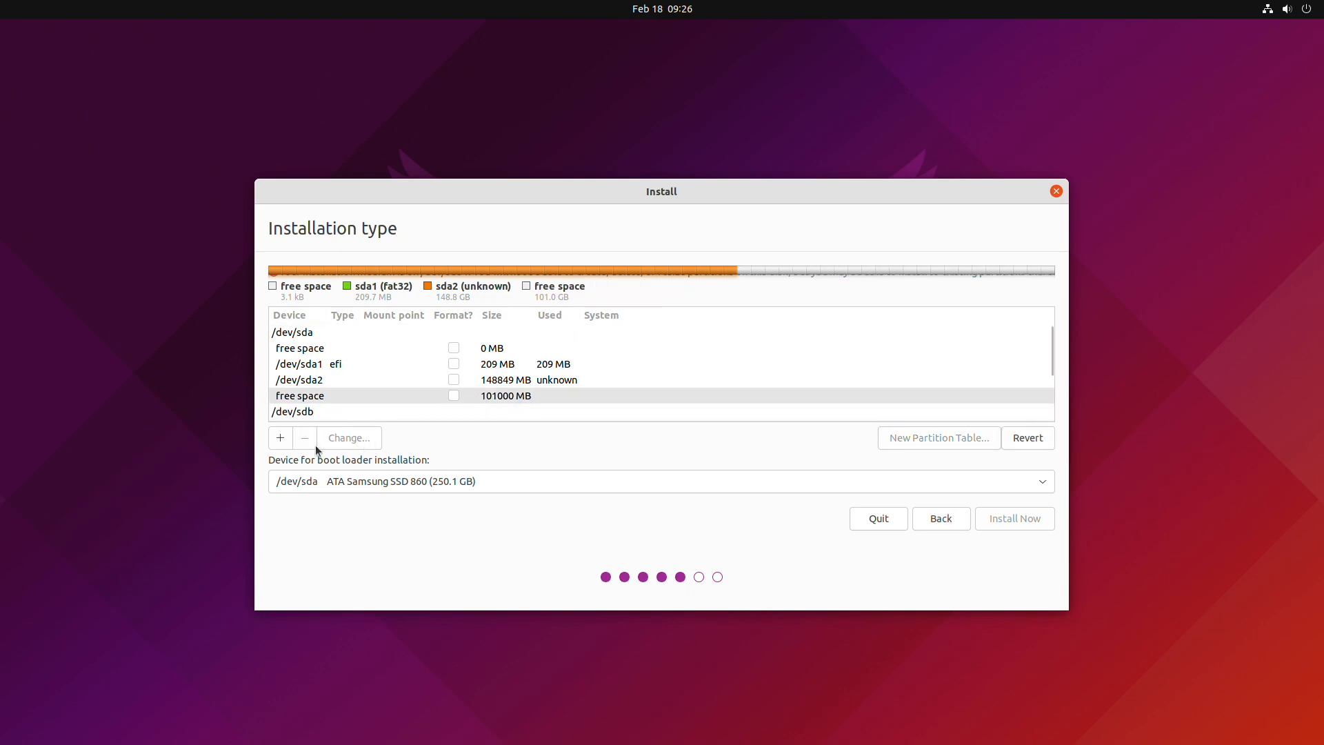
Add a 100000 MB primary ext4 partition at the beginning, mounted at /.
{"action": "left_click", "coordinate": [280, 437]}
{"action": "type", "text": "100000"}
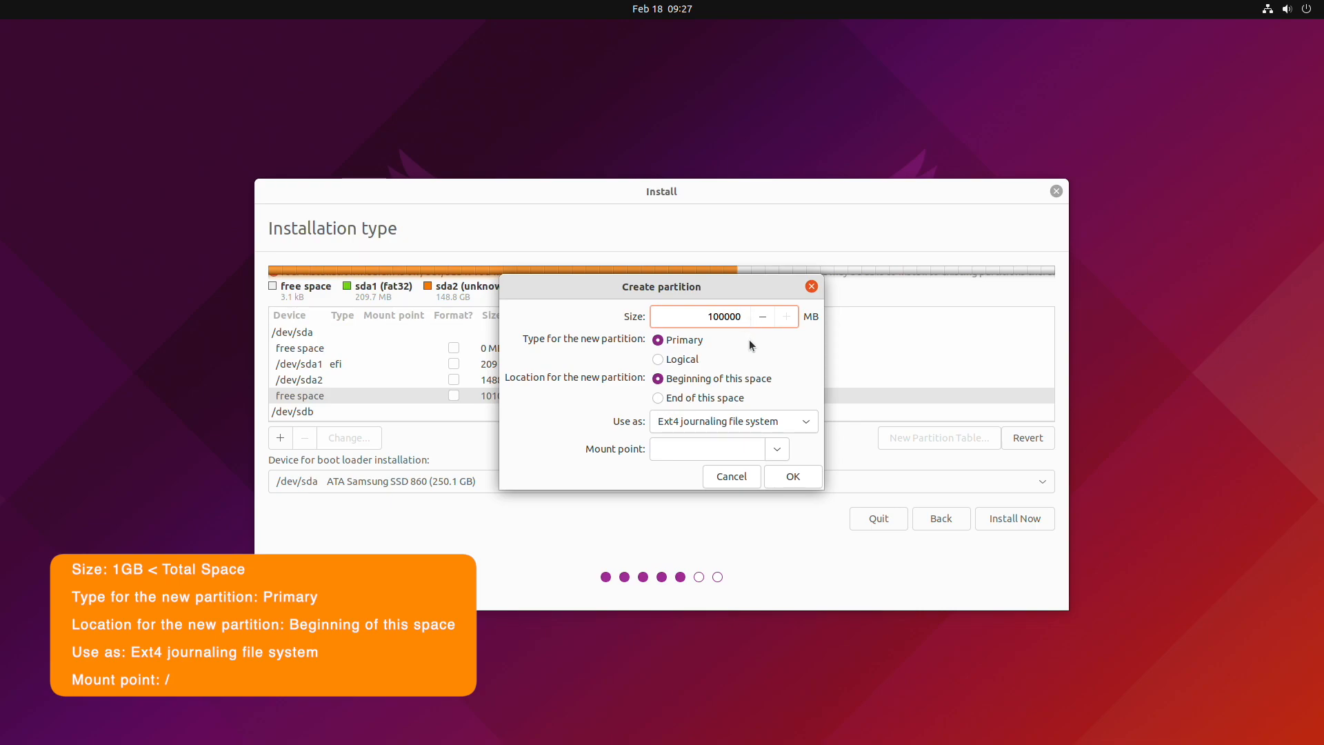
{"action": "left_click", "coordinate": [731, 421]}
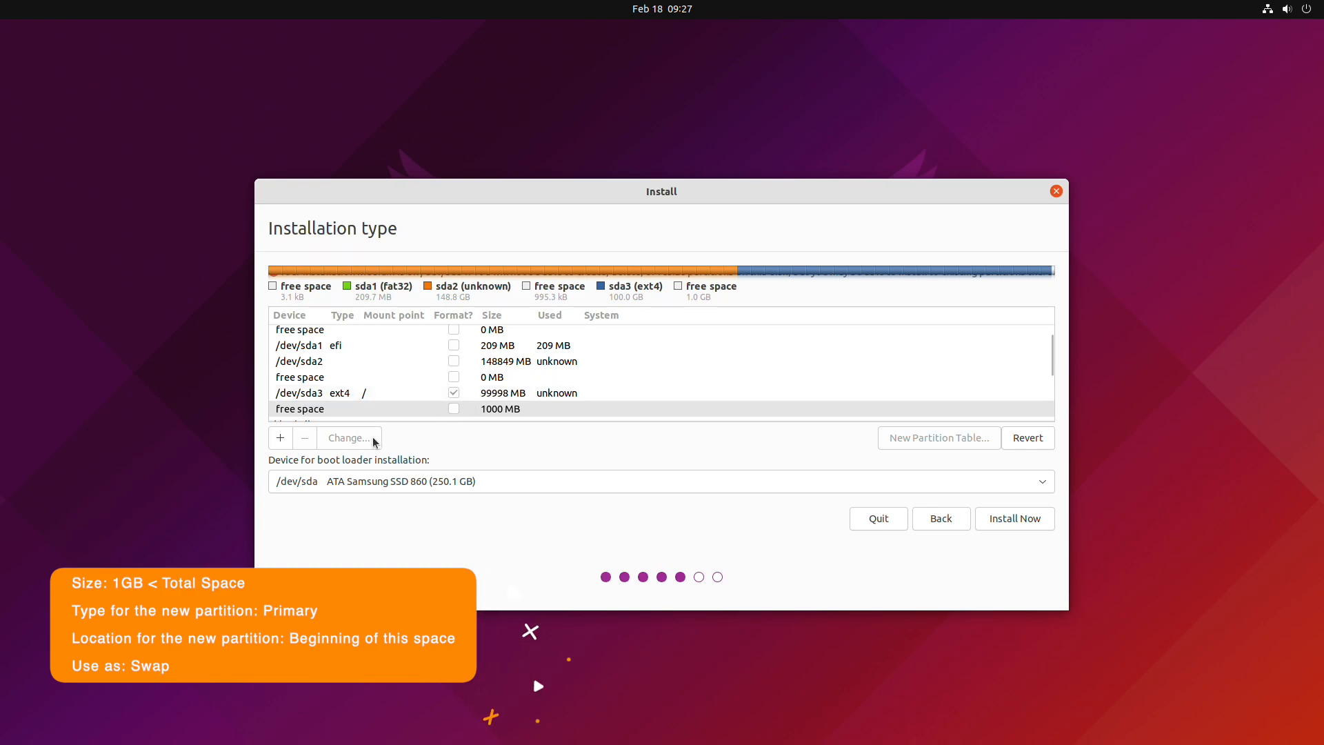
Add a 1 GB swap area partition in the remaining free space.
{"action": "left_click", "coordinate": [280, 437]}
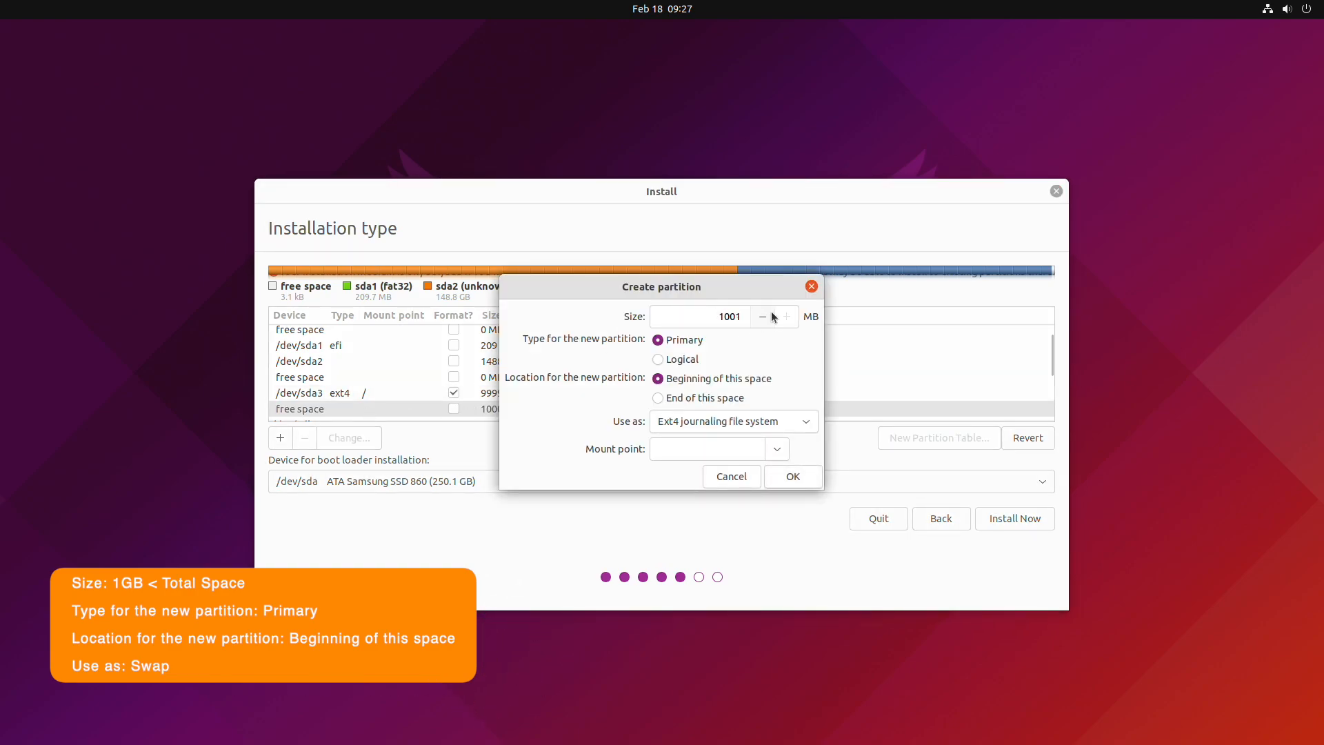
{"action": "mouse_move", "coordinate": [764, 428]}
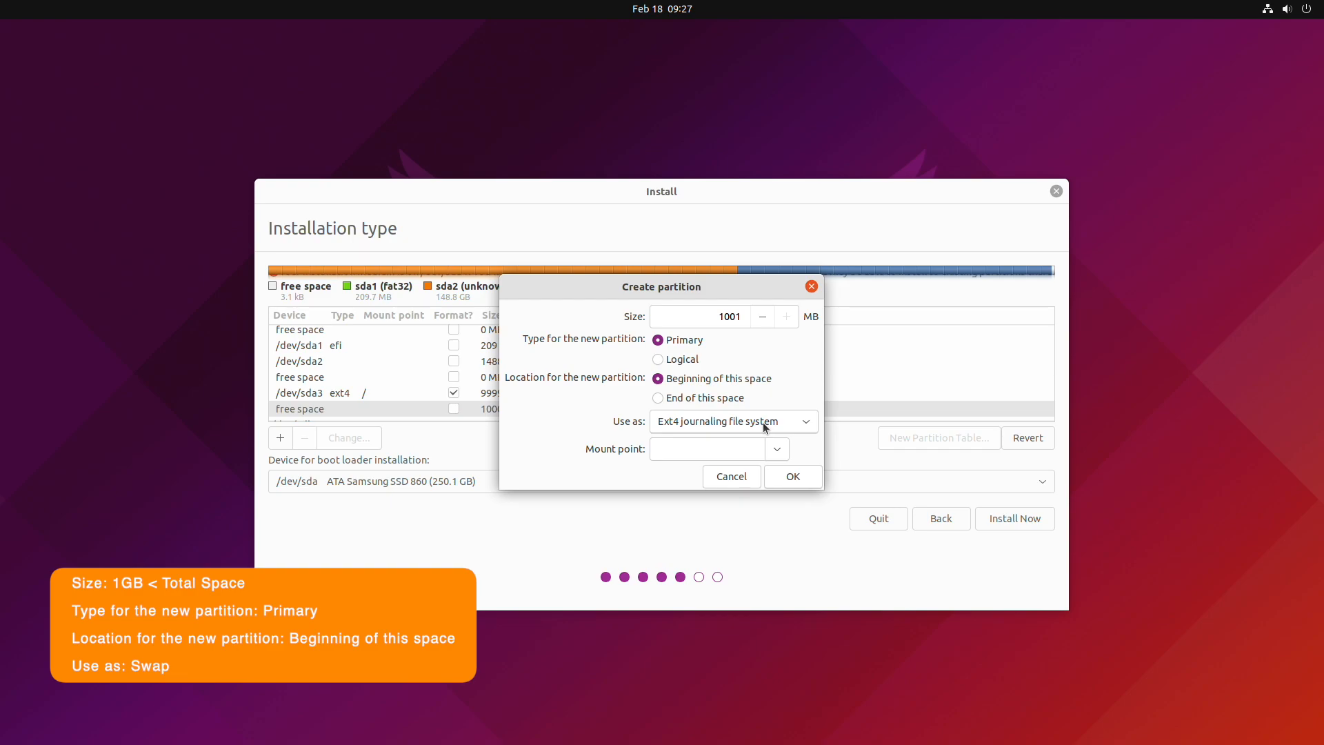
{"action": "left_click", "coordinate": [731, 421]}
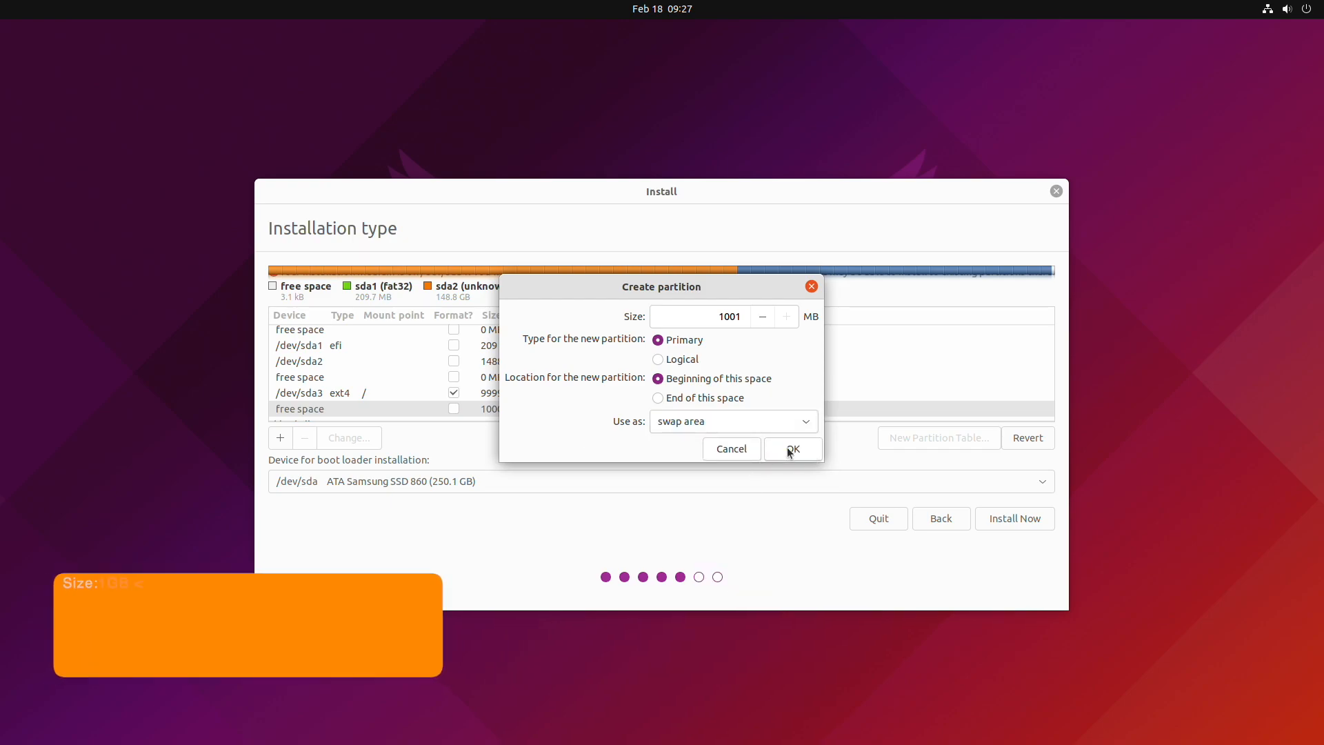
{"action": "left_click", "coordinate": [791, 449]}
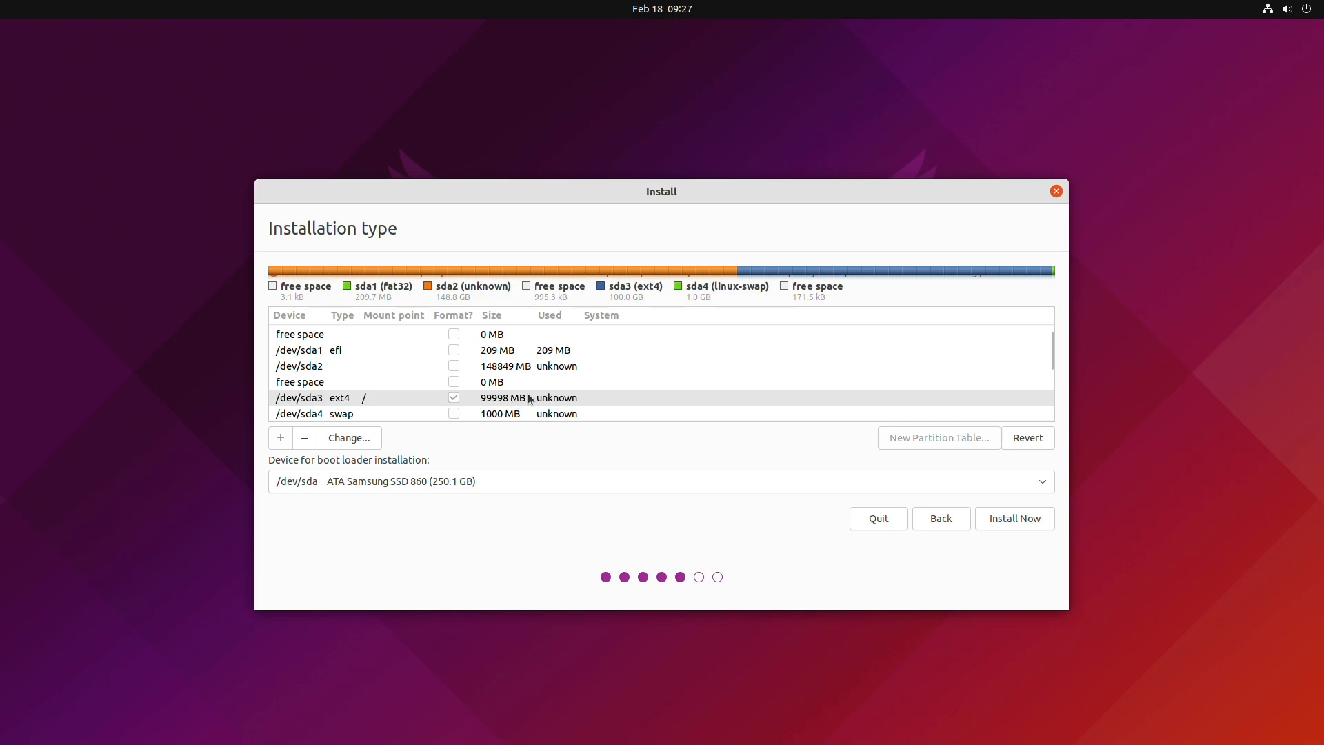
{"action": "mouse_move", "coordinate": [1014, 519]}
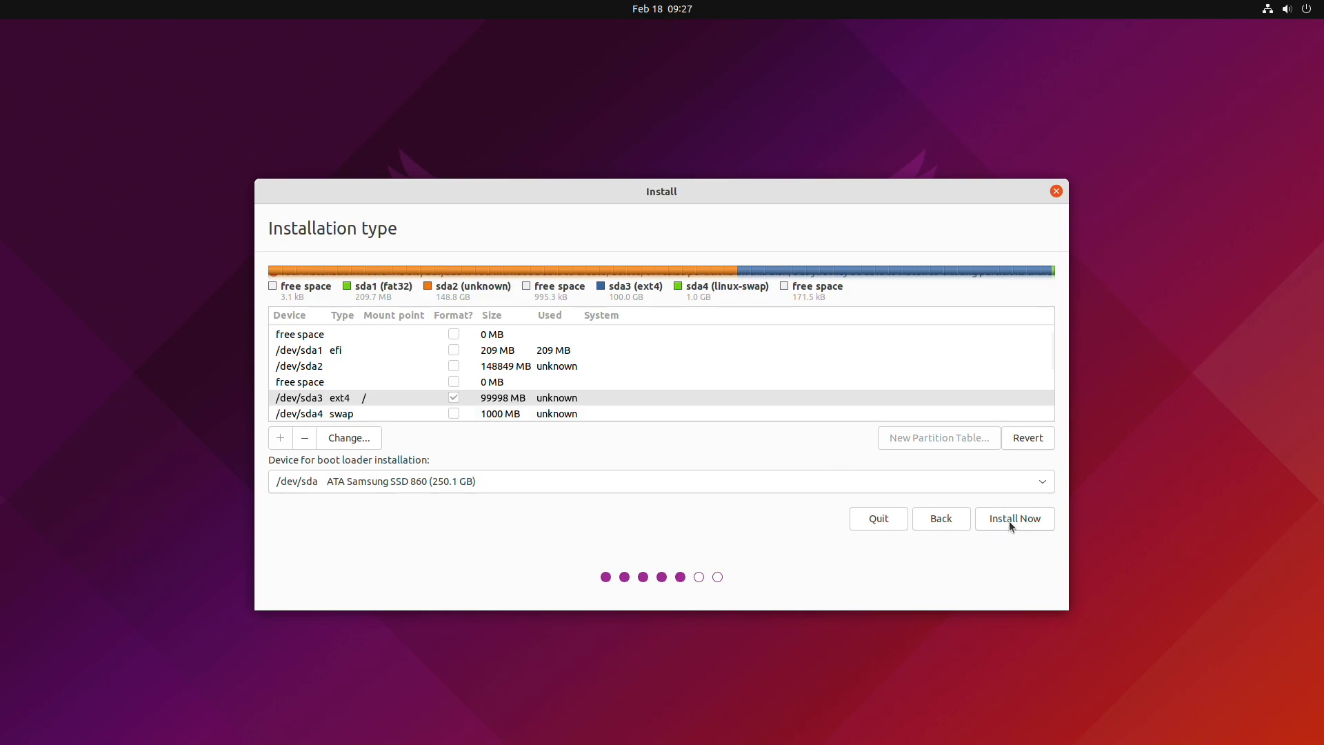
Install Now, confirm writing the partition changes to disk, and reach the account form.
{"action": "left_click", "coordinate": [1015, 518]}
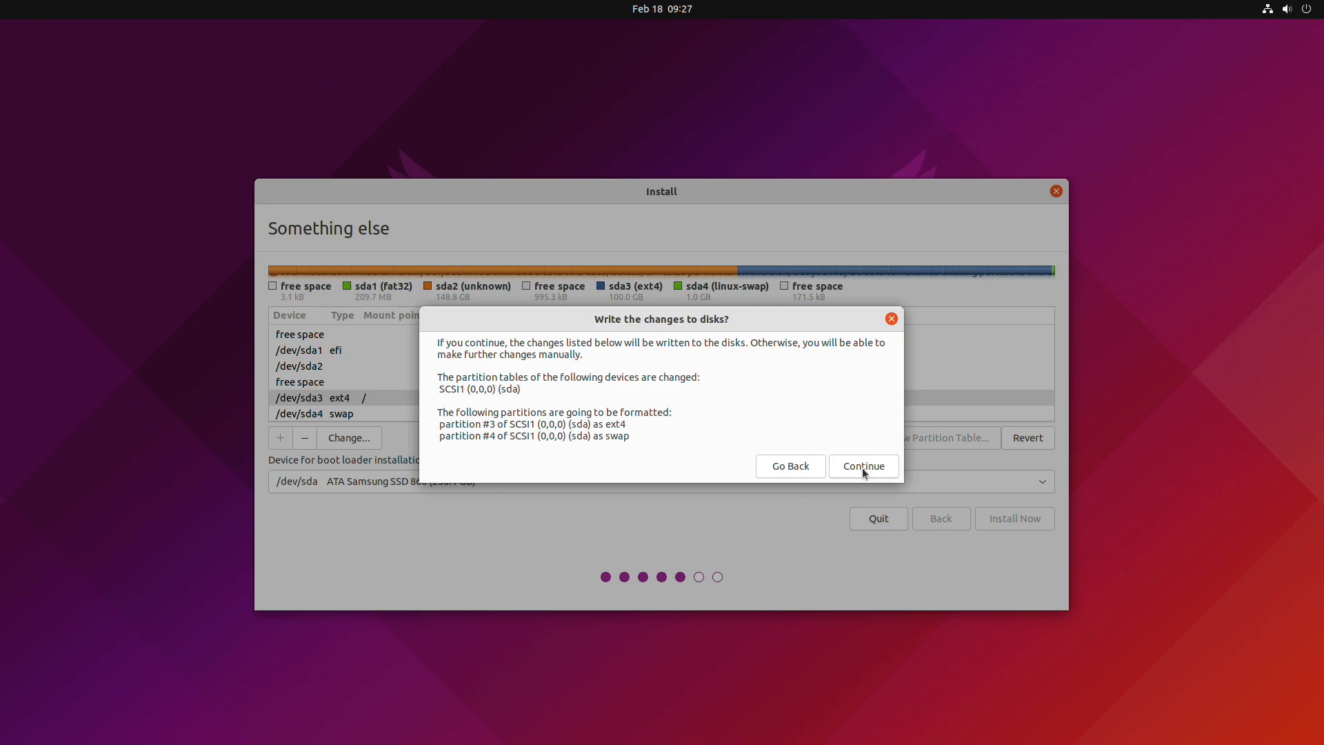
{"action": "left_click", "coordinate": [862, 466]}
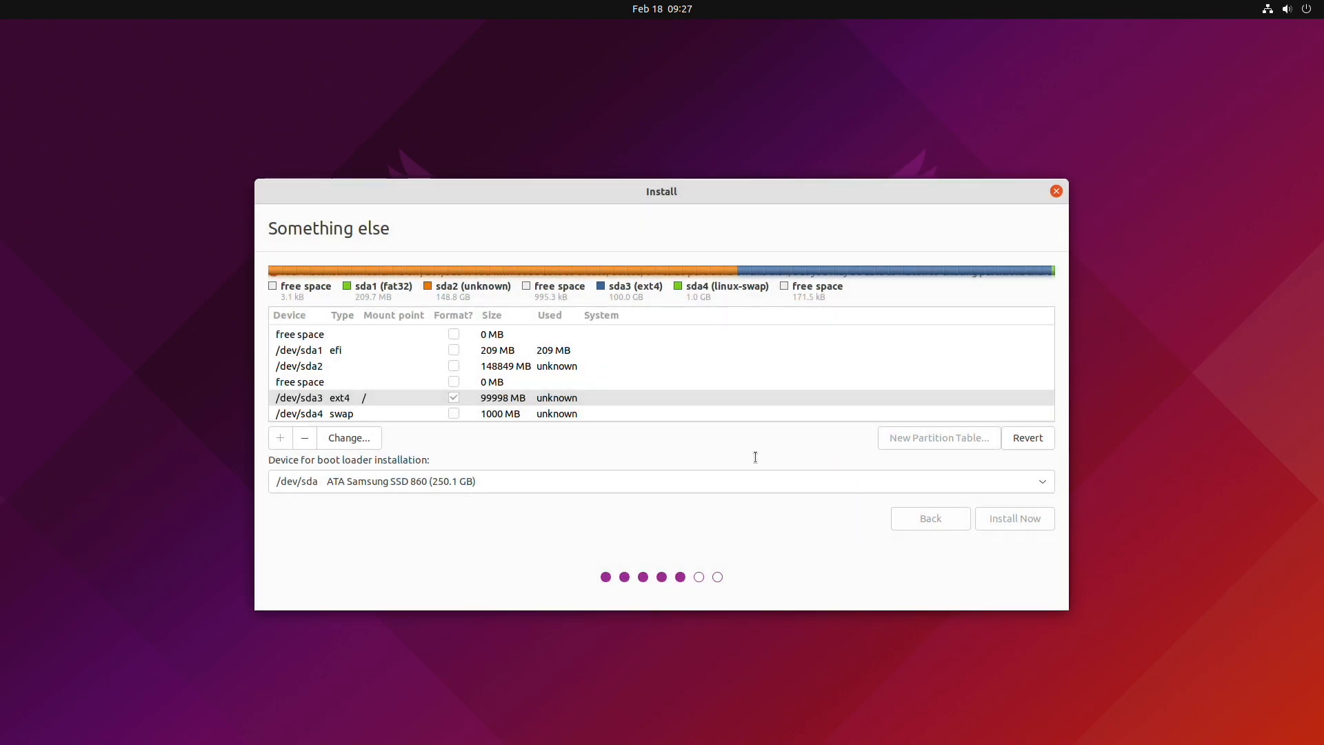
{"action": "left_click", "coordinate": [1013, 518]}
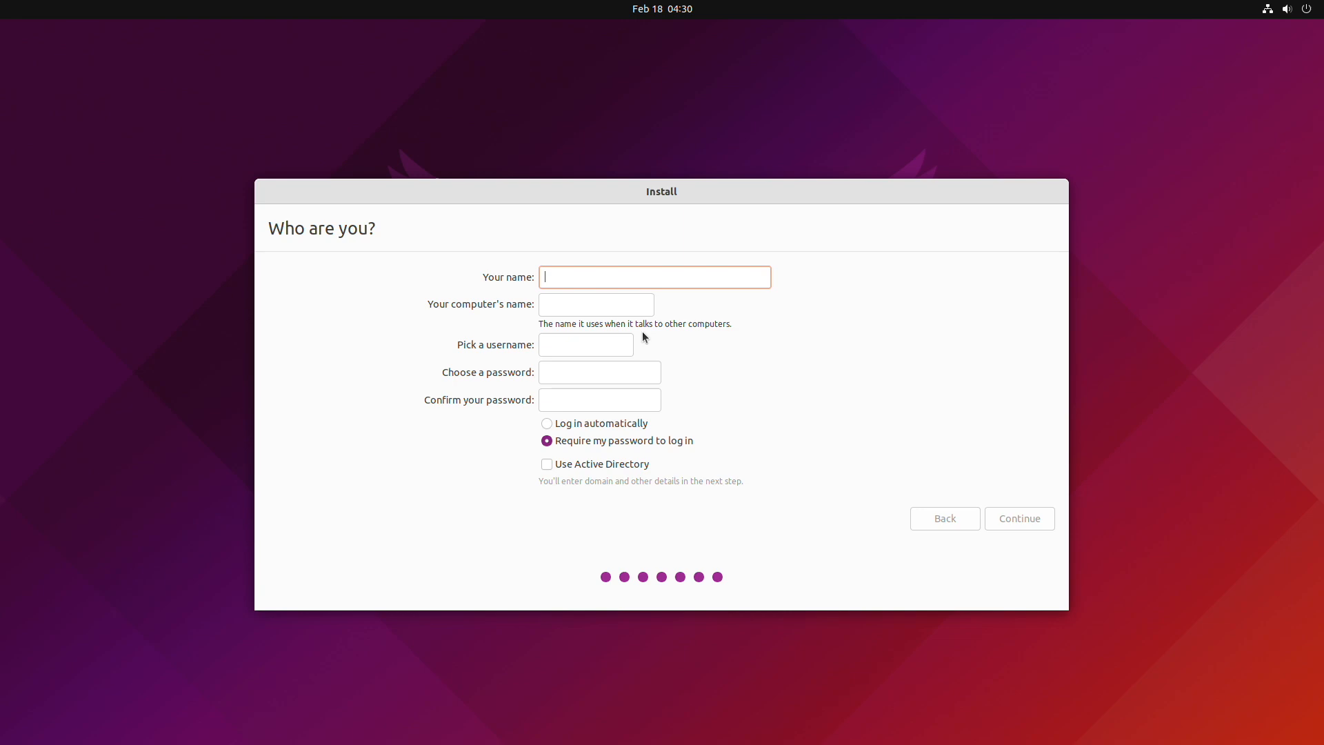
Enter the account name 'Macintosh' and submit the Who are you? form.
{"action": "type", "text": "Macintosh Weekly"}
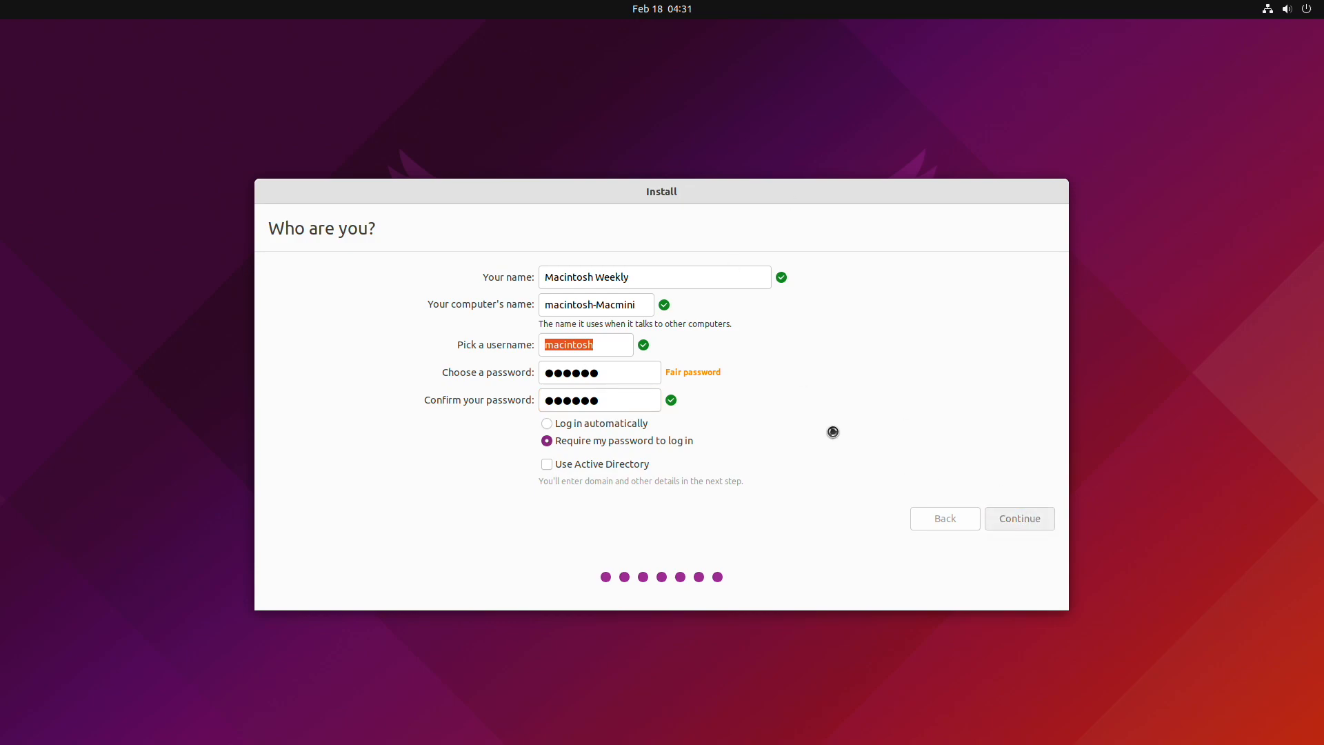
{"action": "left_click", "coordinate": [1019, 517]}
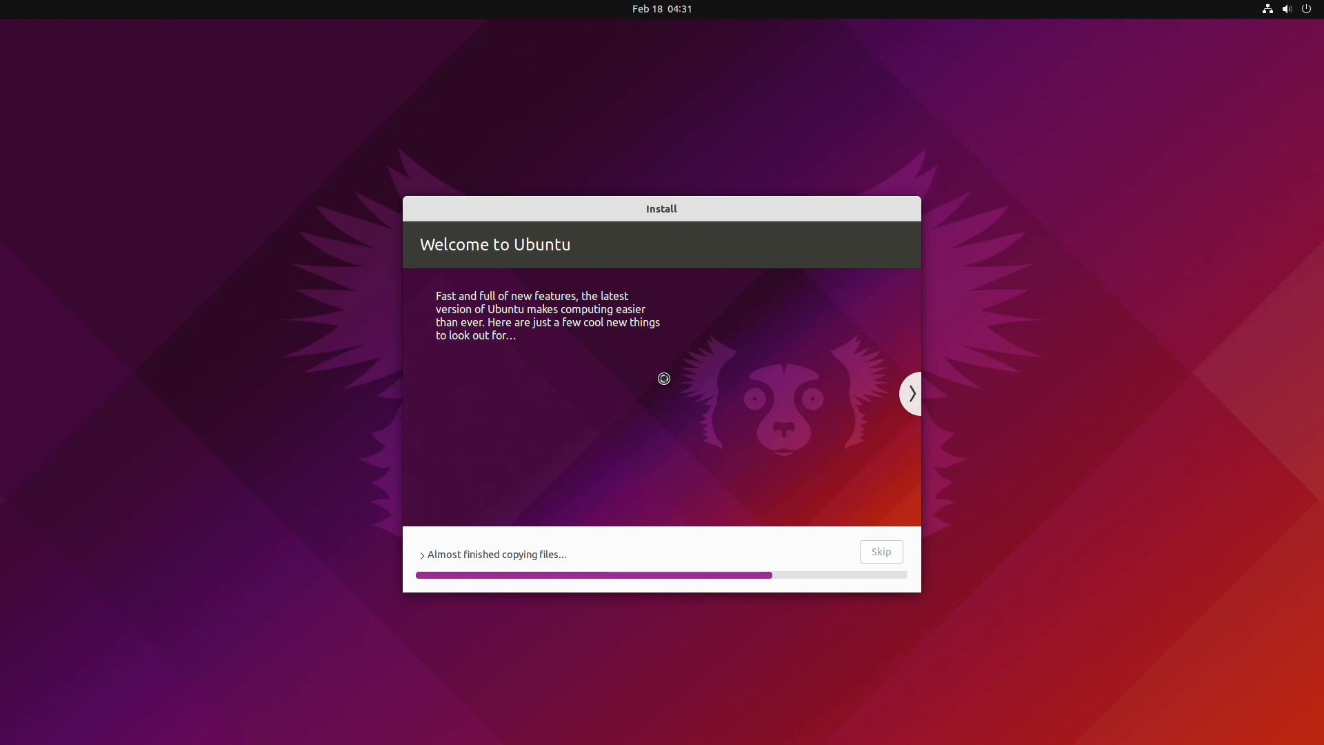
Page through the installer feature slides, including photos and accessibility, while files copy.
{"action": "left_click", "coordinate": [911, 394]}
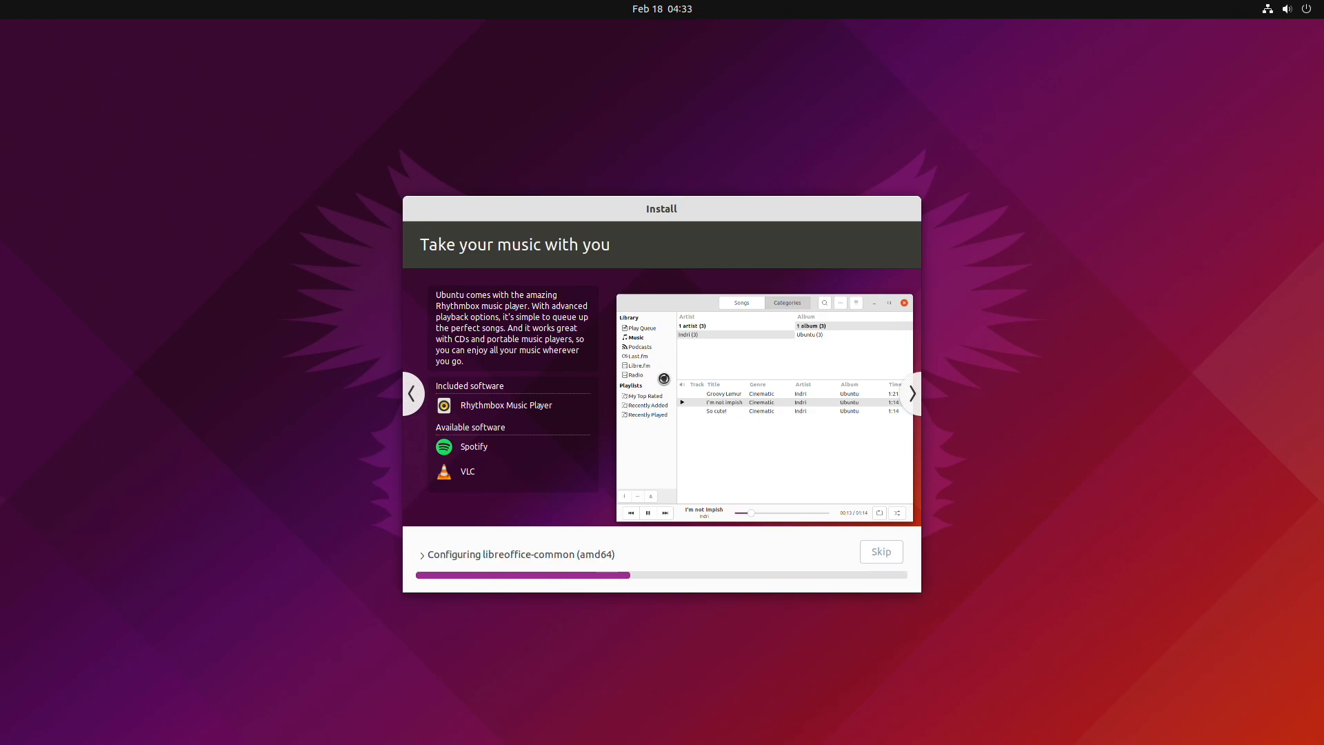
{"action": "left_click", "coordinate": [912, 394]}
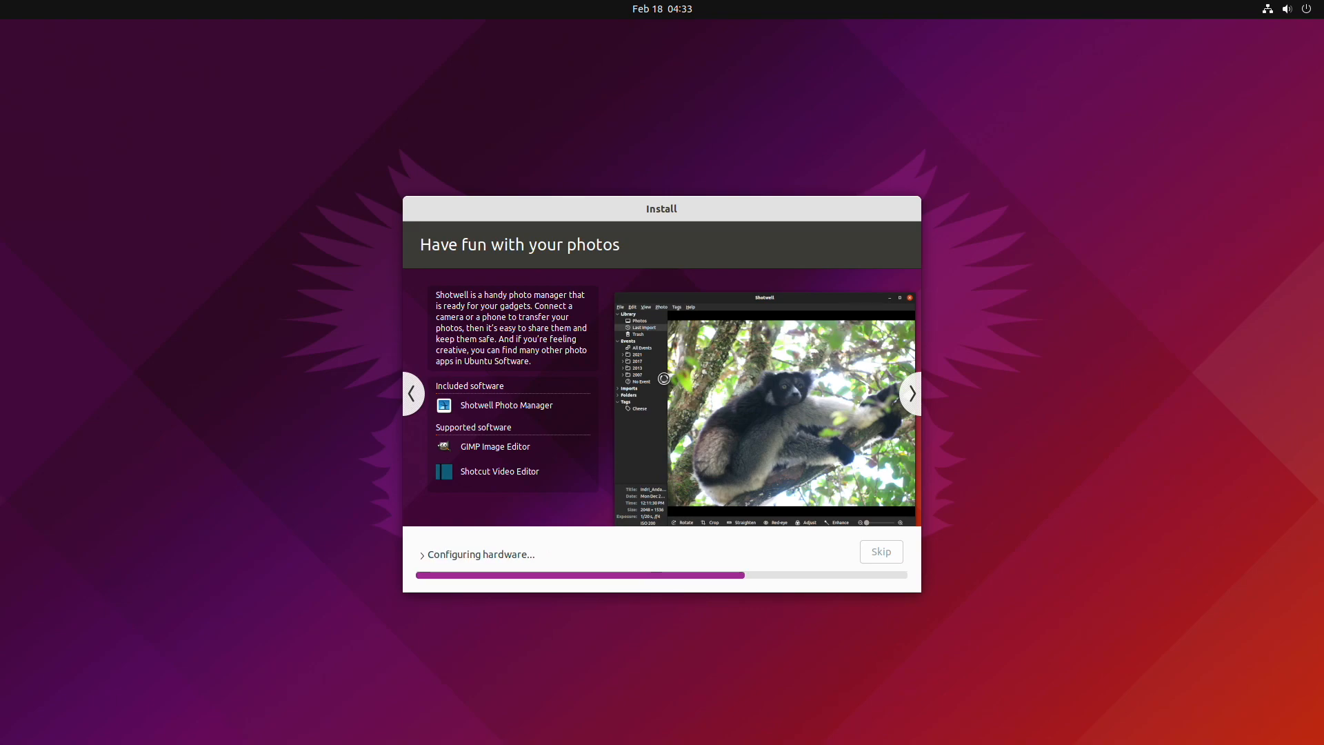
{"action": "left_click", "coordinate": [911, 394]}
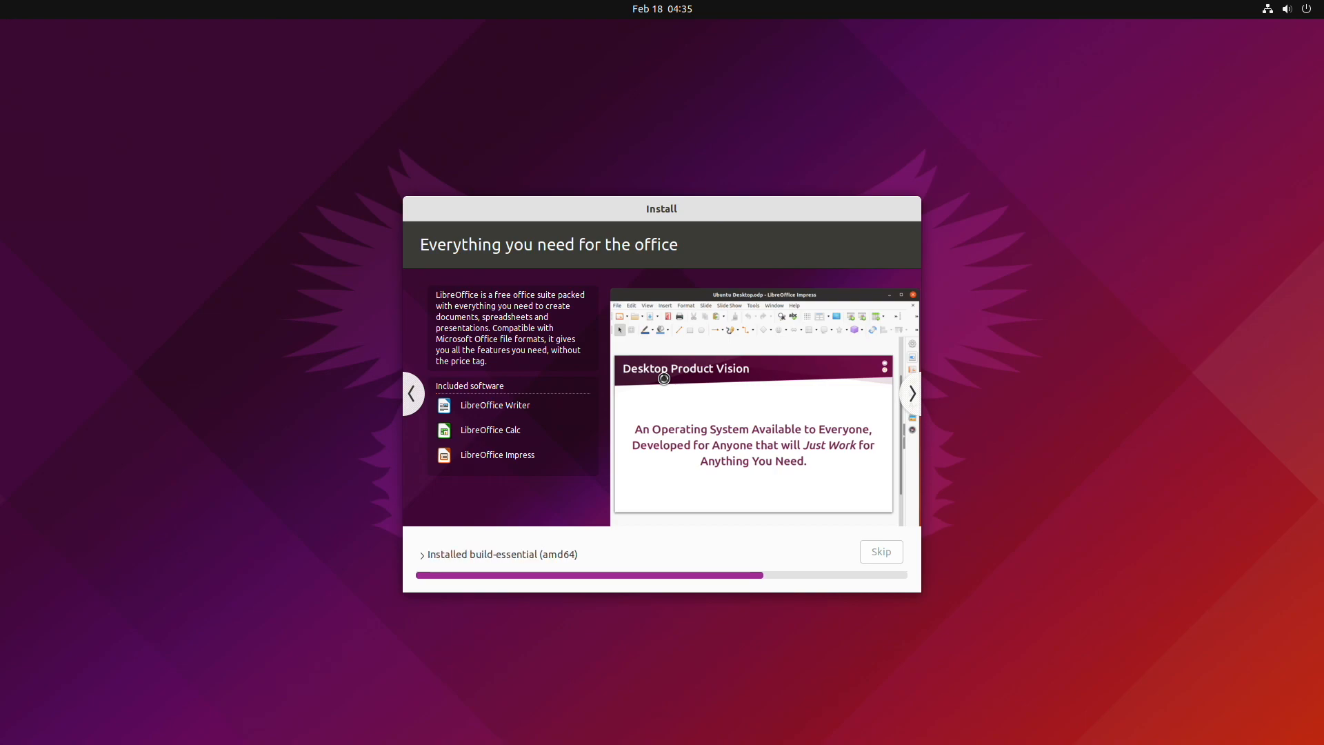
{"action": "left_click", "coordinate": [911, 394]}
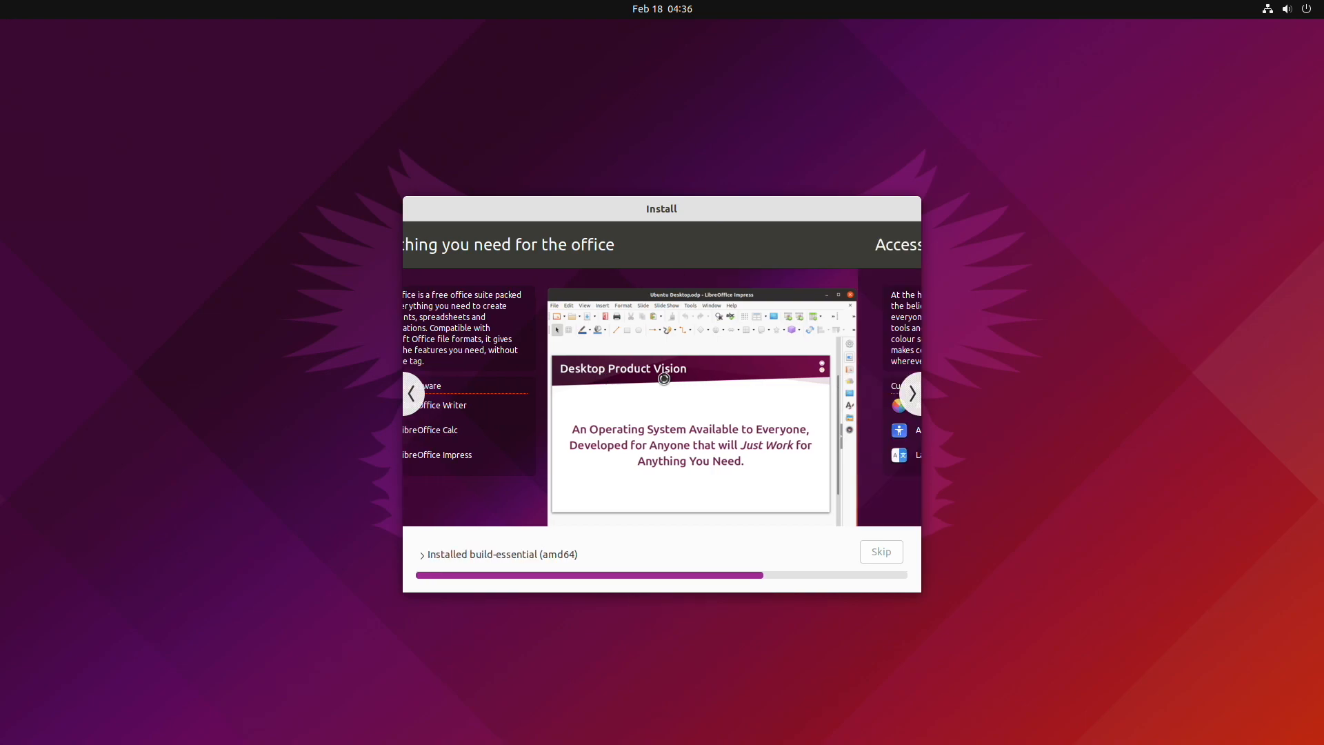
{"action": "left_click", "coordinate": [911, 394]}
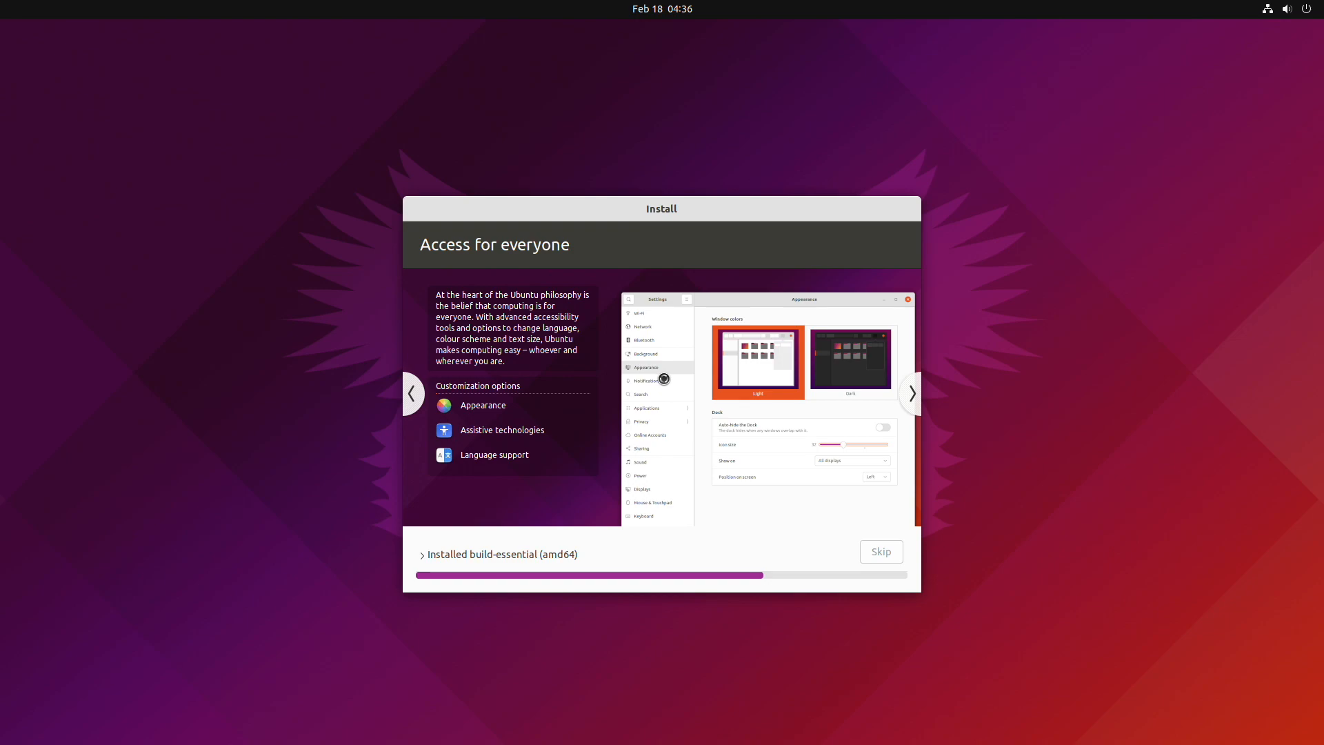
{"action": "left_click", "coordinate": [910, 394]}
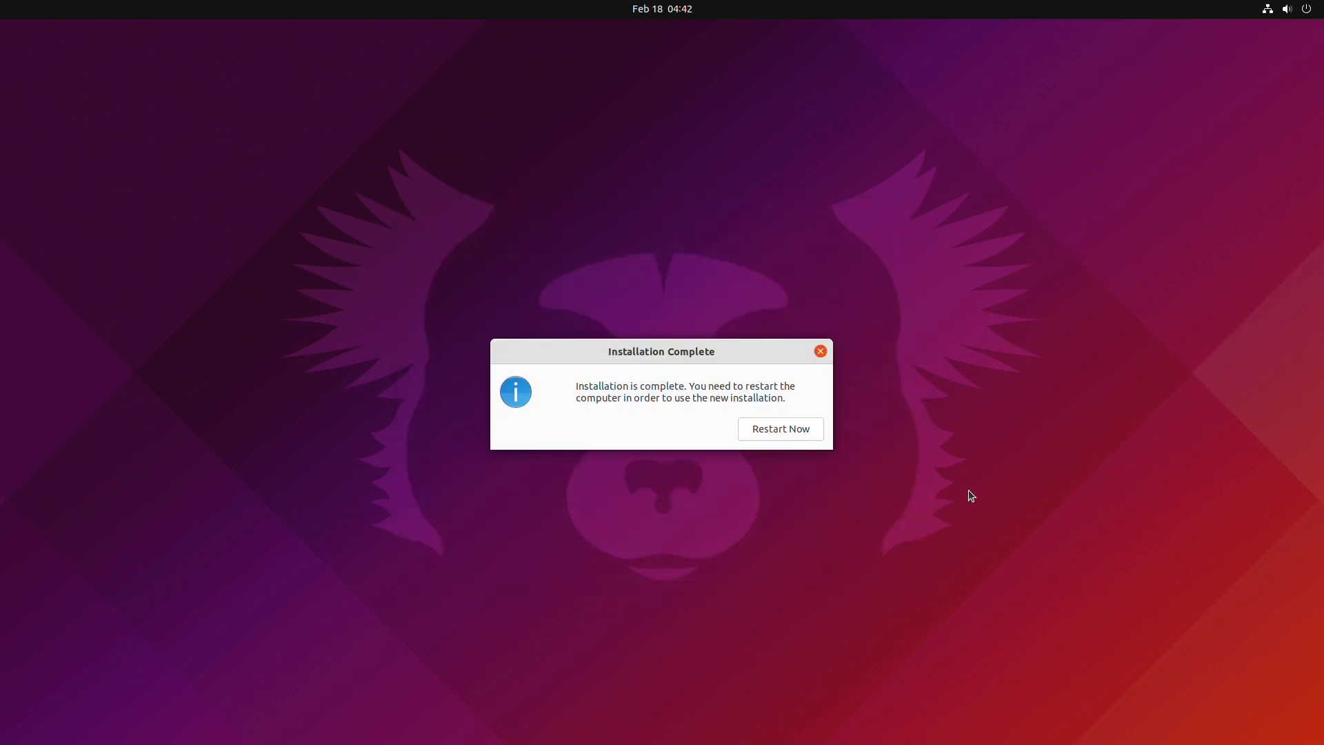
Restart the Mac into the newly installed Ubuntu system.
{"action": "left_click", "coordinate": [779, 428]}
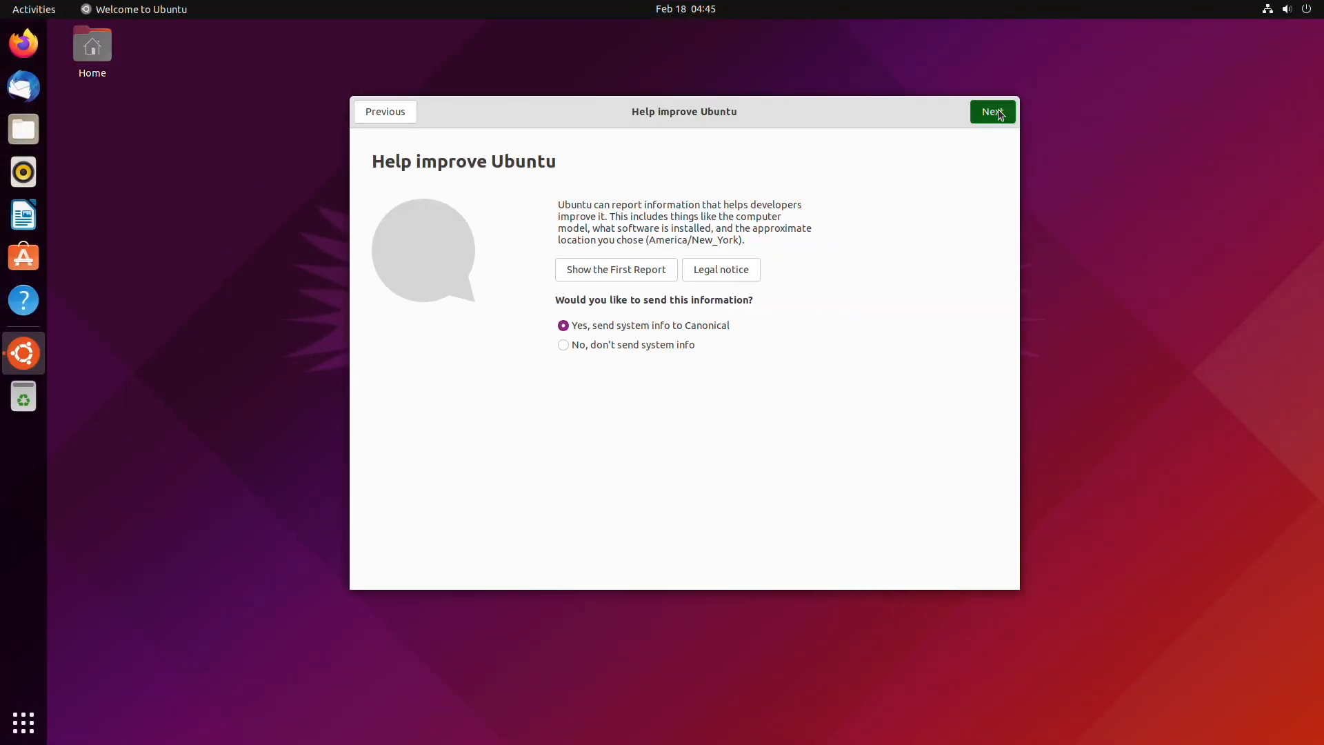
Finish welcome setup and view Settings About page showing Macmini7,1 and Ubuntu 21.10.
{"action": "left_click", "coordinate": [992, 111]}
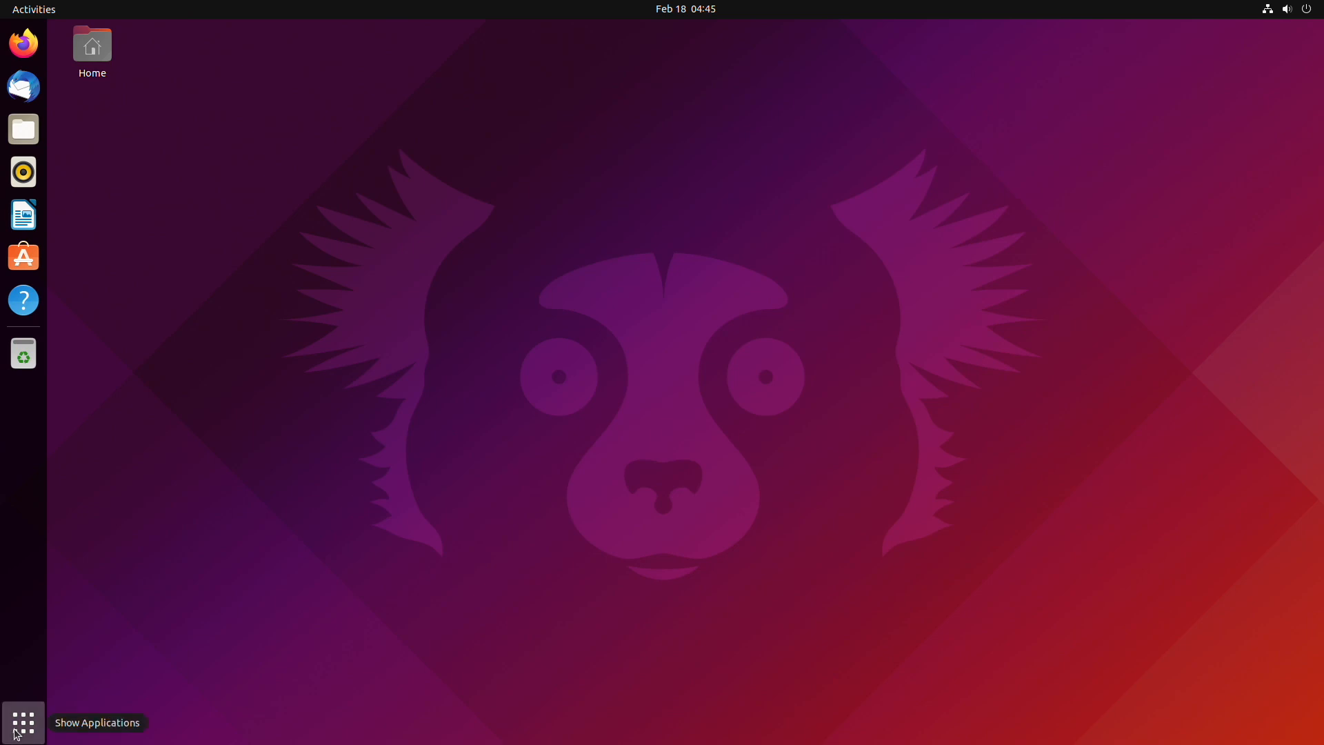
{"action": "left_click", "coordinate": [22, 722]}
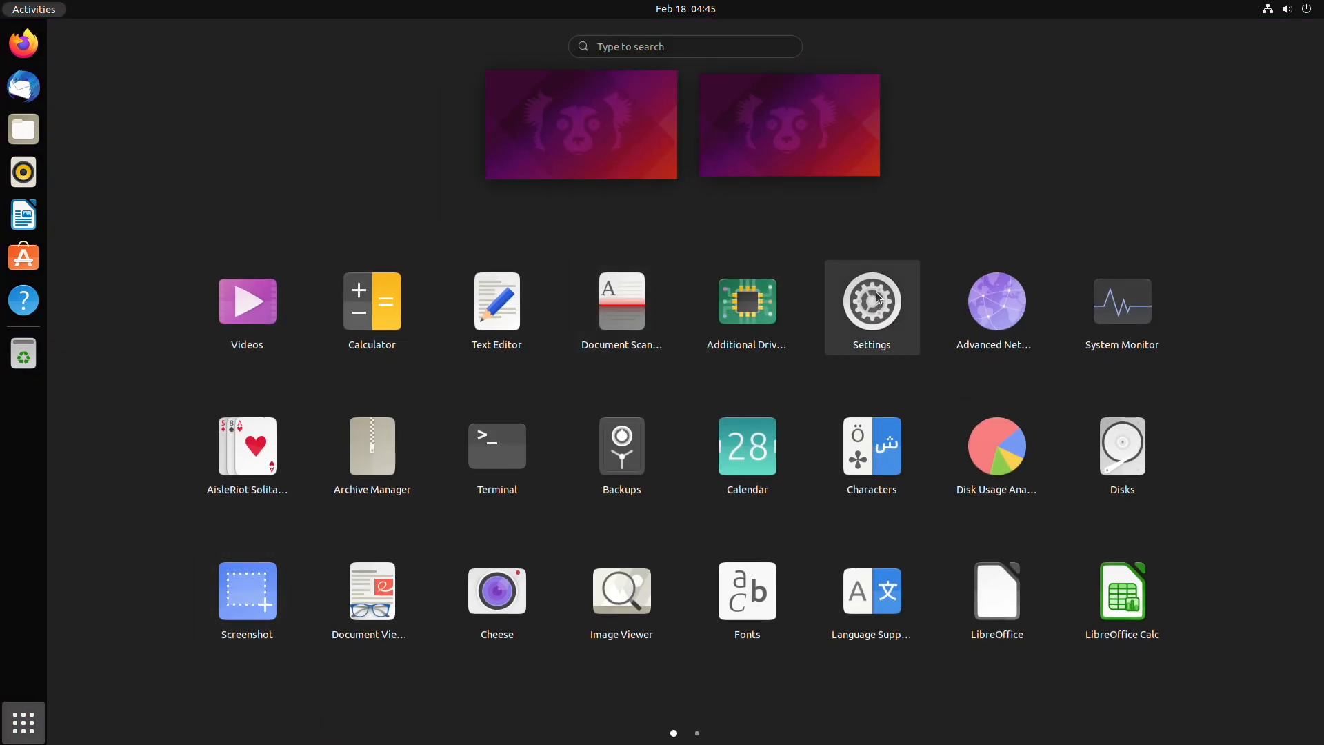
{"action": "left_click", "coordinate": [872, 301]}
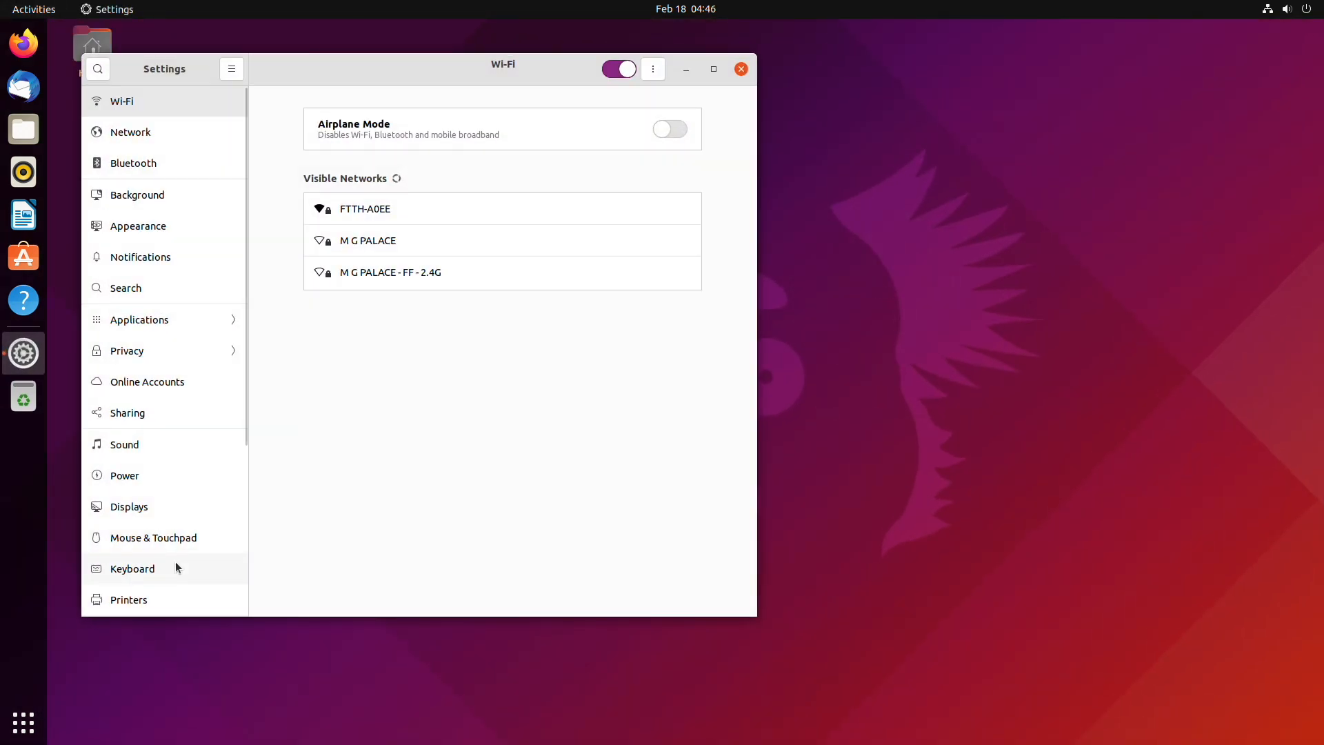
{"action": "scroll", "scroll_direction": "down", "scroll_amount": 3}
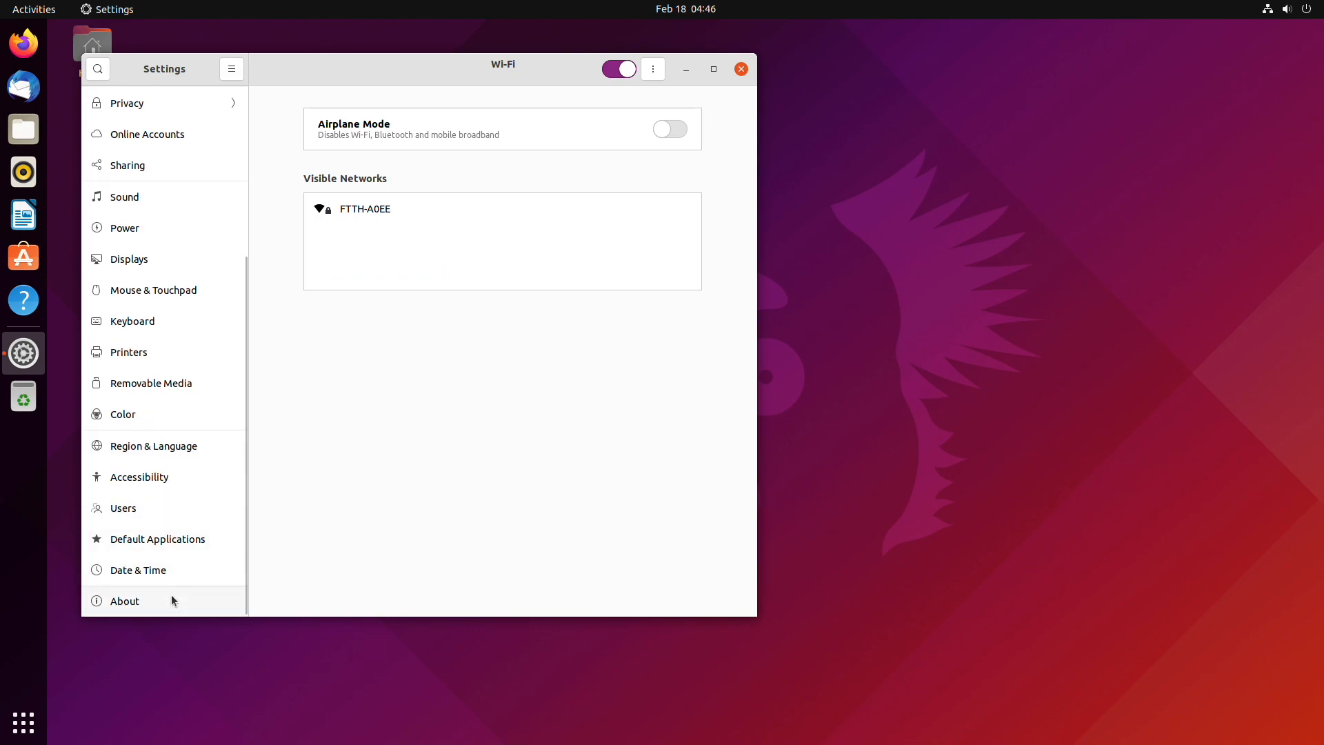
{"action": "left_click", "coordinate": [124, 600]}
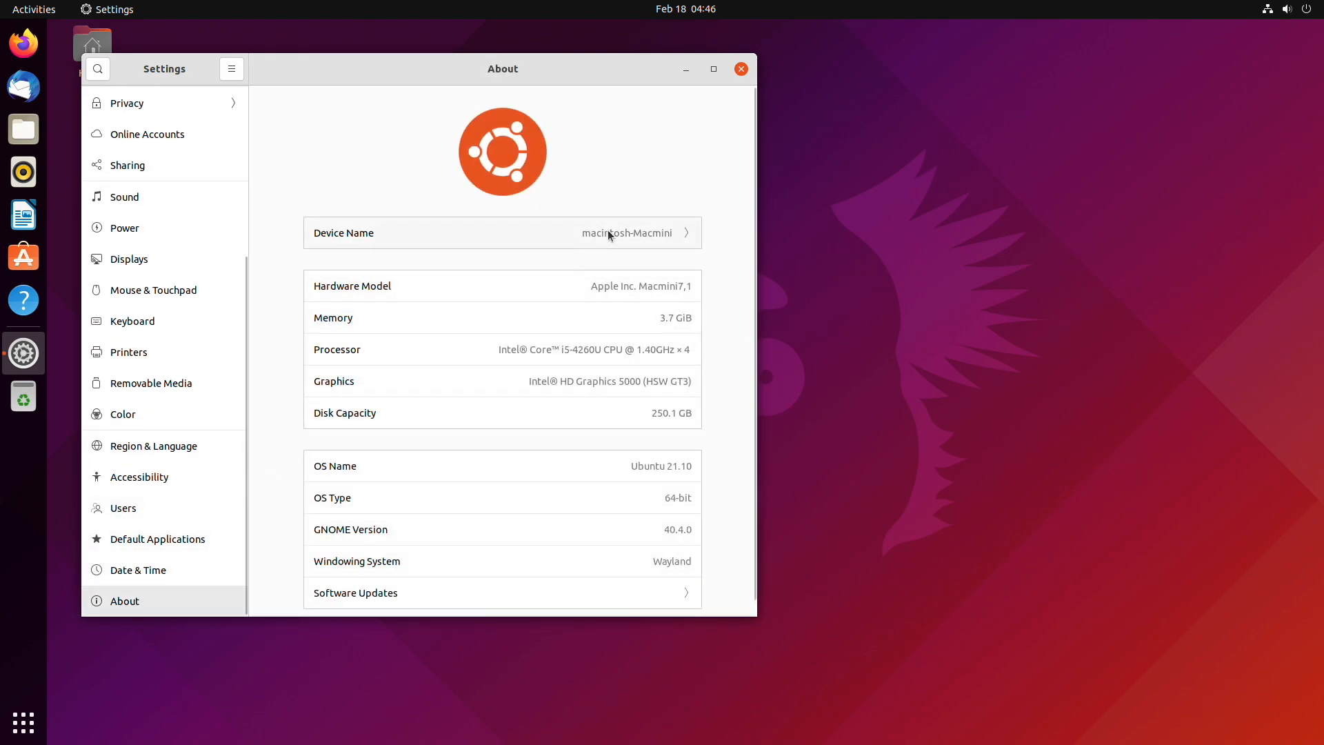
{"action": "mouse_move", "coordinate": [651, 281]}
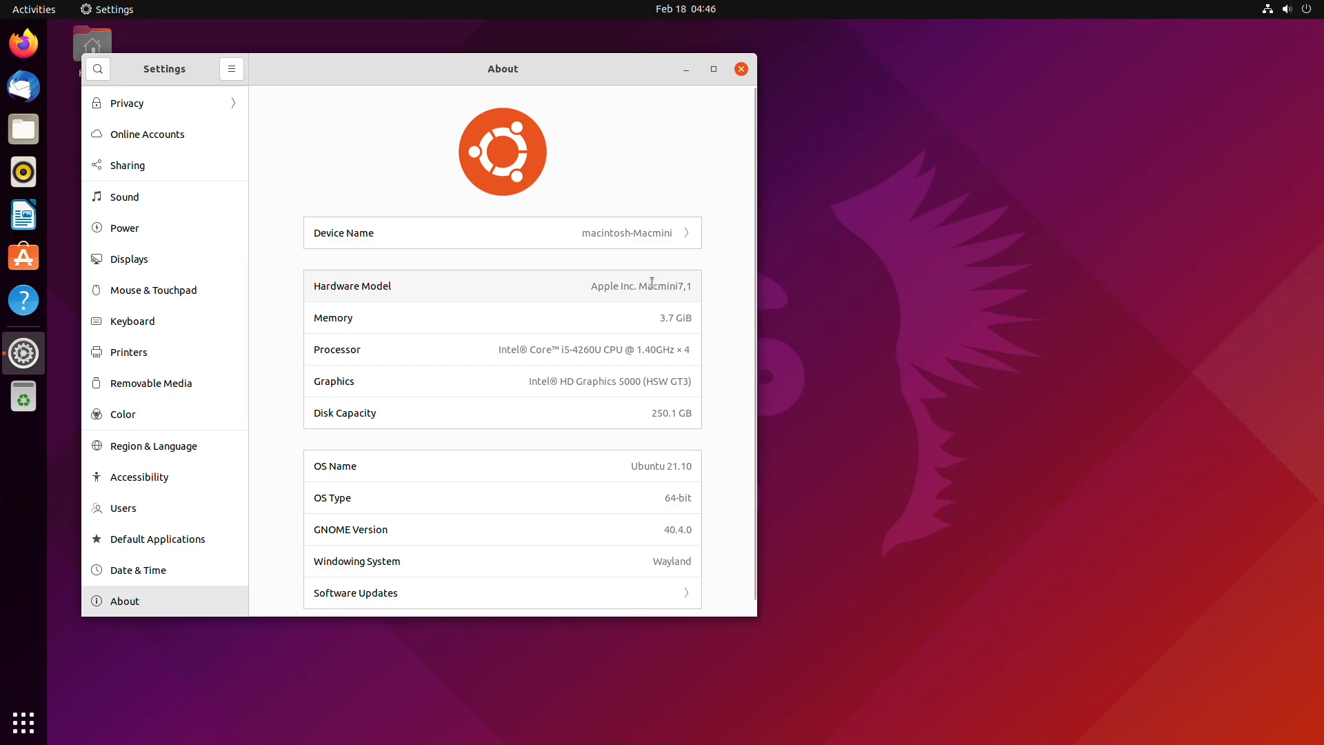
{"action": "scroll", "scroll_direction": "up", "scroll_amount": 3}
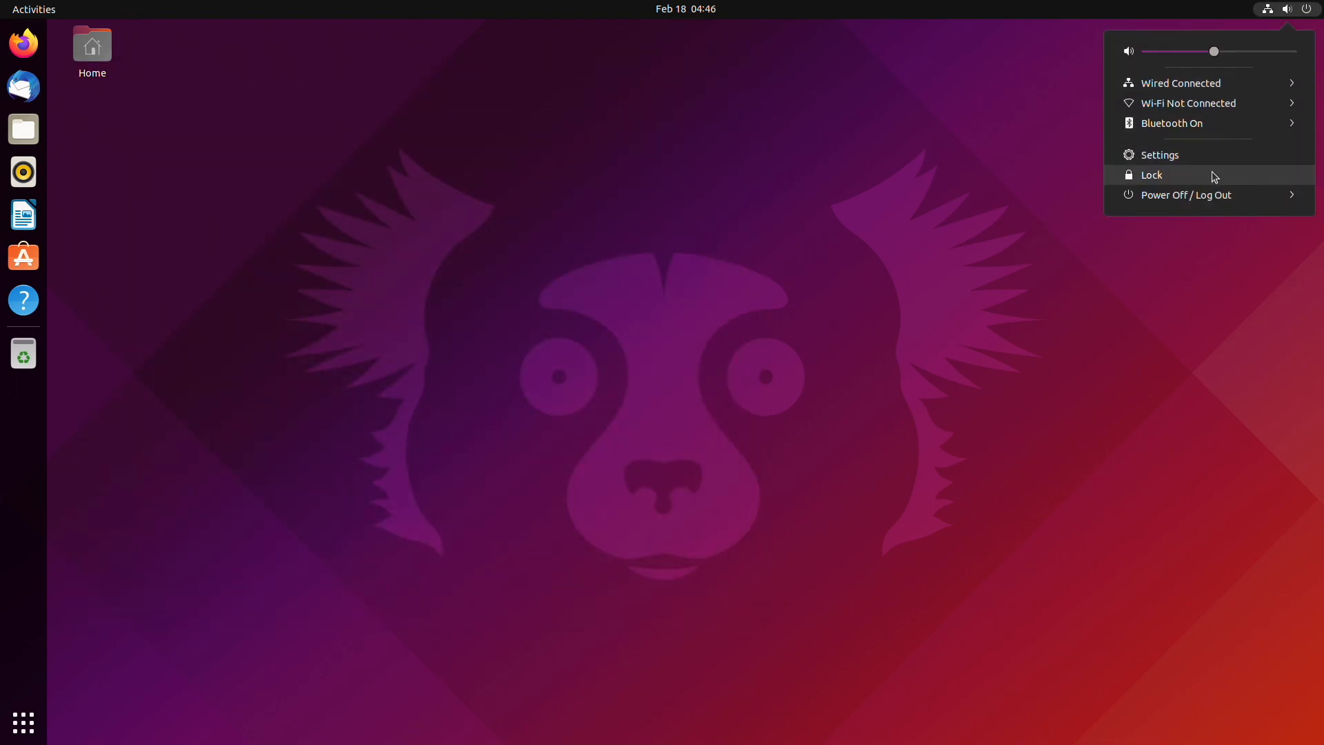
Restart the system from the GNOME system menu to boot back into macOS.
{"action": "left_click", "coordinate": [1185, 194]}
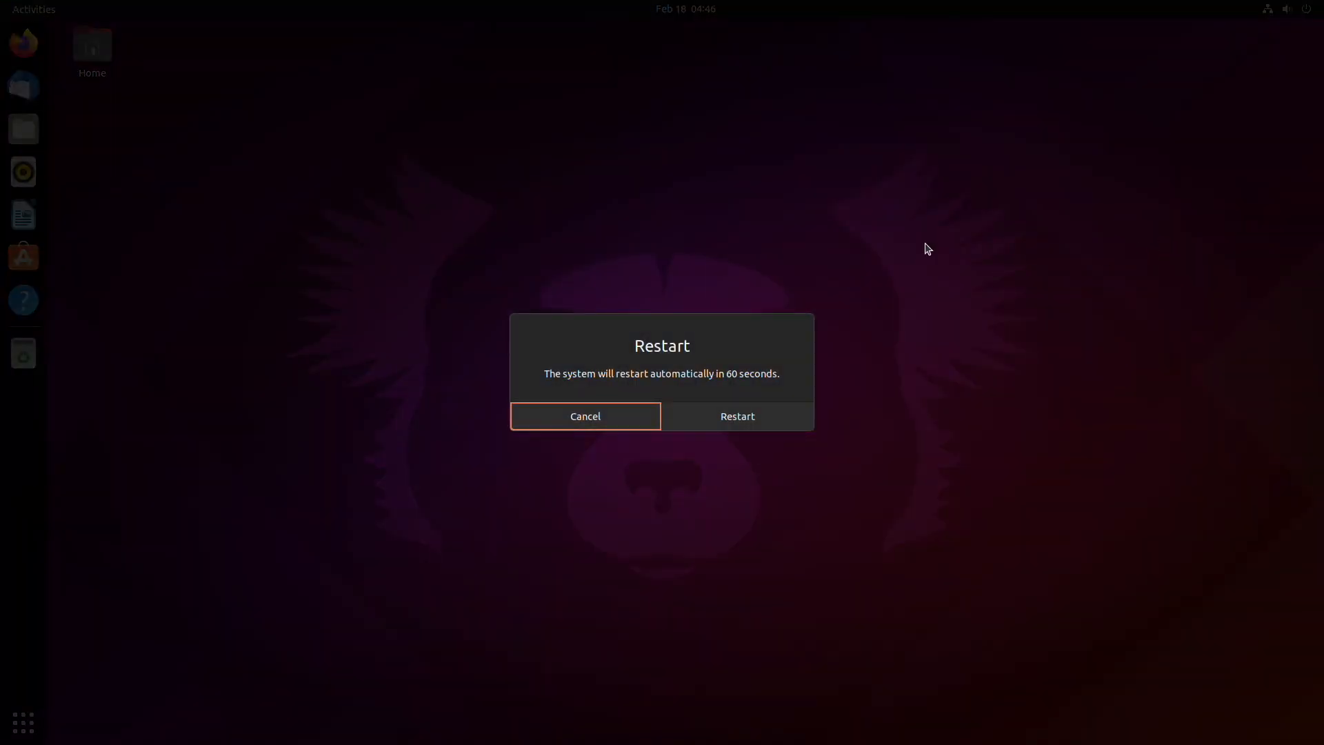
{"action": "left_click", "coordinate": [735, 415]}
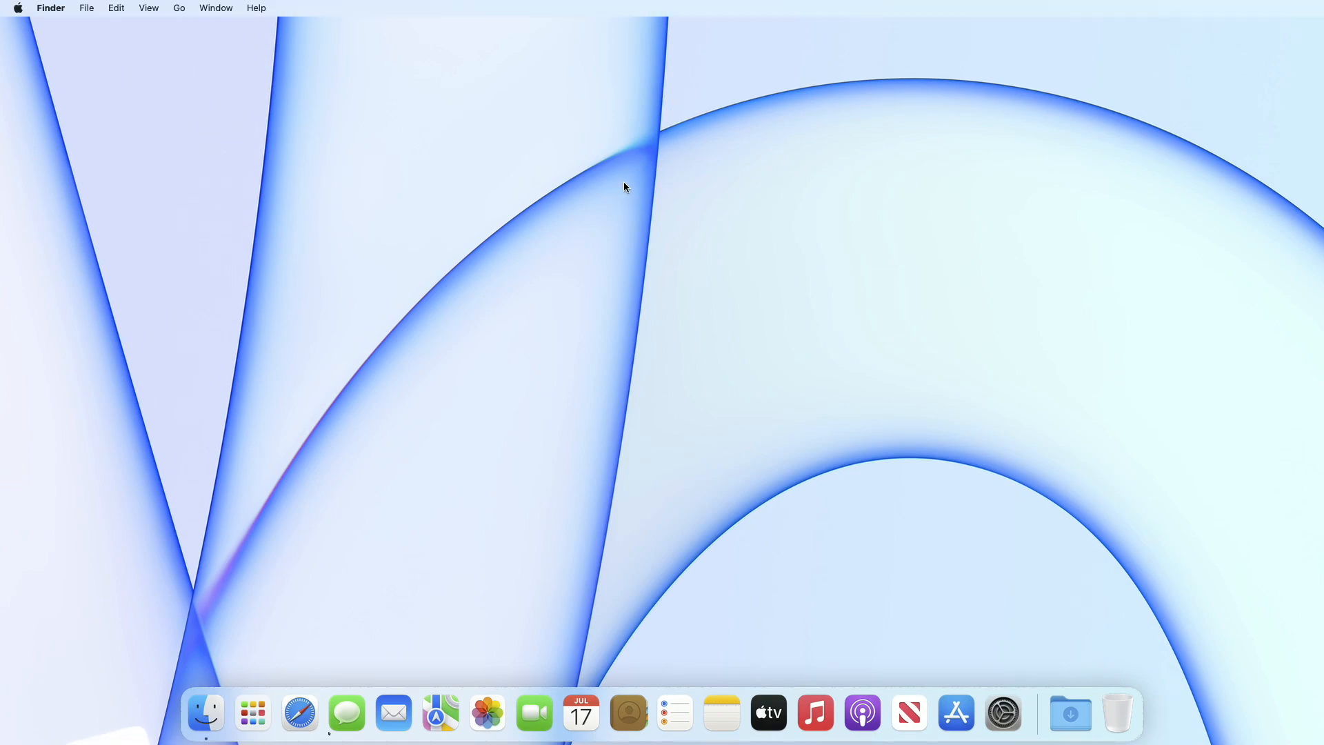
{"action": "right_click", "coordinate": [625, 187]}
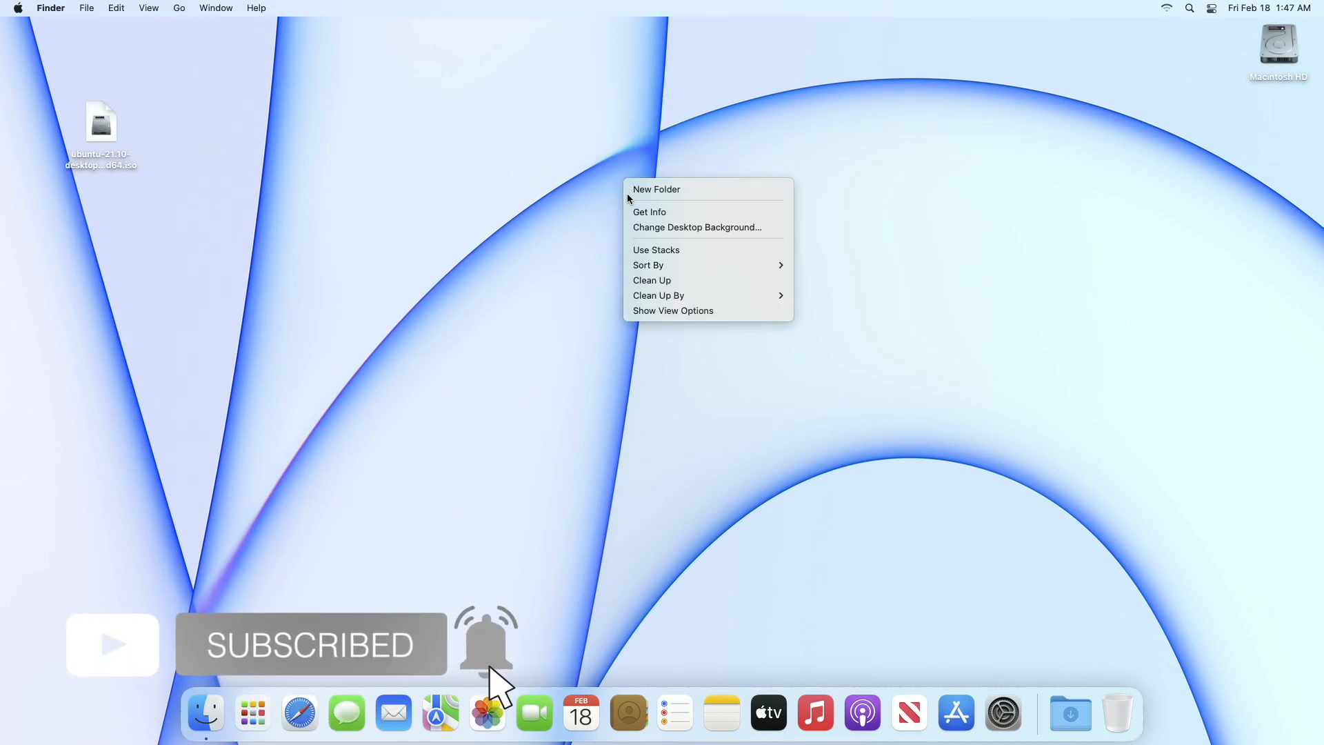
{"action": "left_click", "coordinate": [865, 471]}
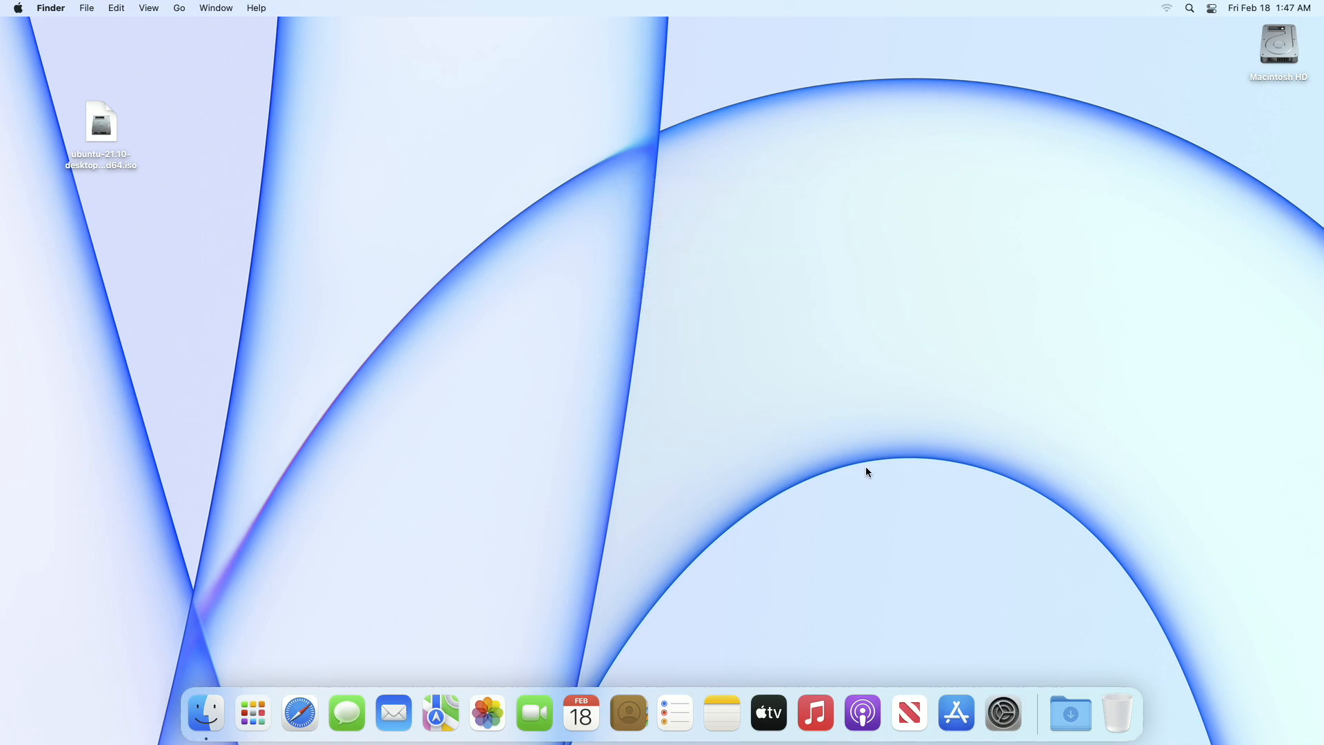